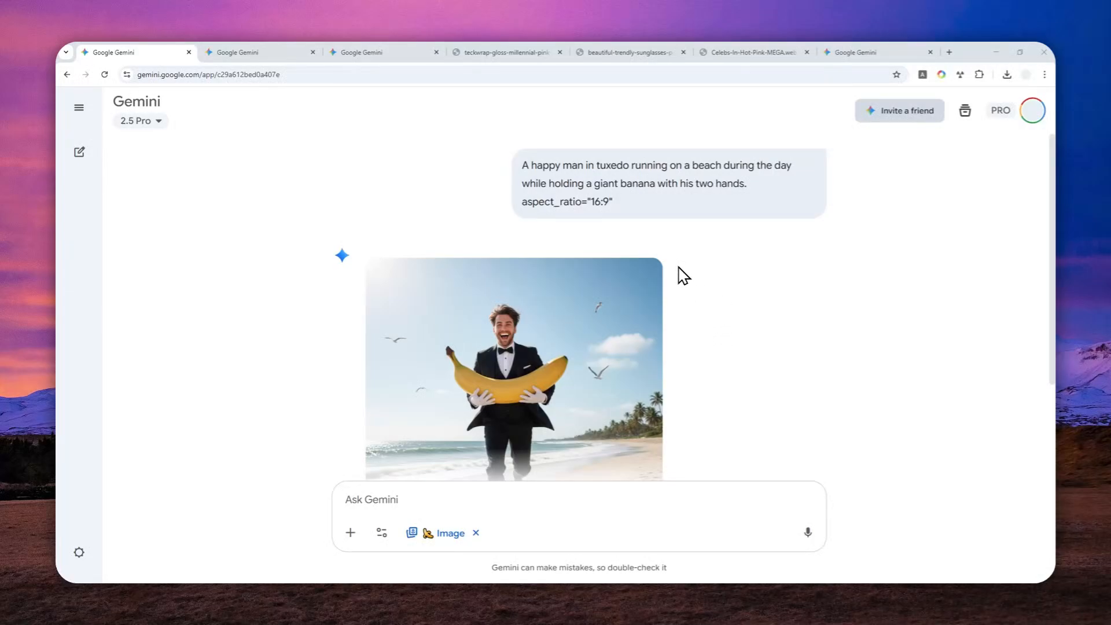
mouse_move(638, 258)
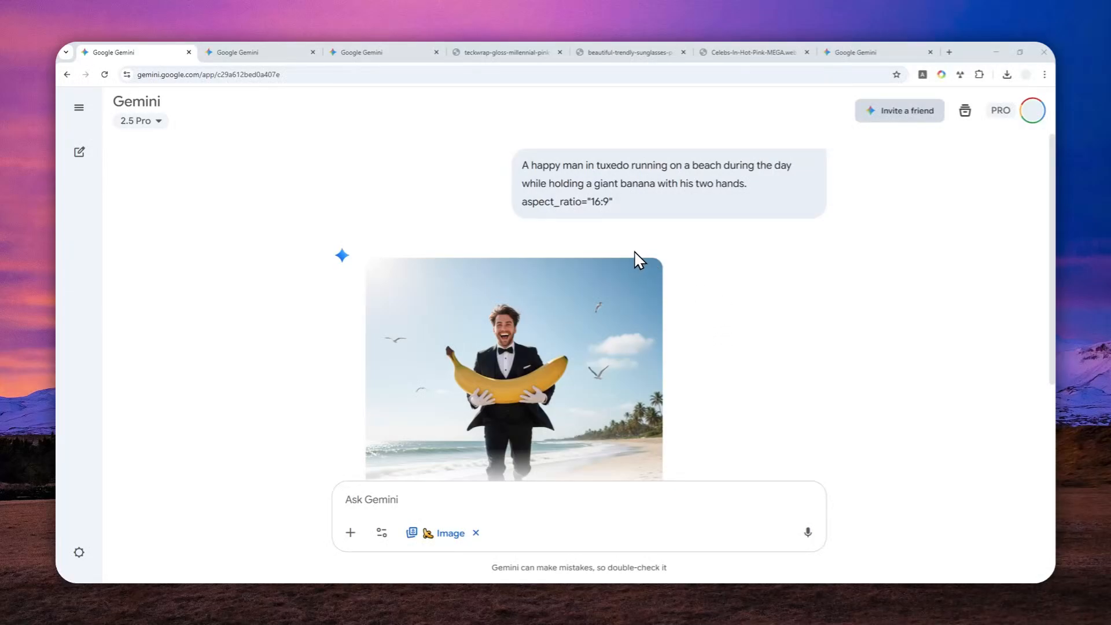
Review the red-tuxedo image, then move to the banana beach chat.
scroll("down", 3)
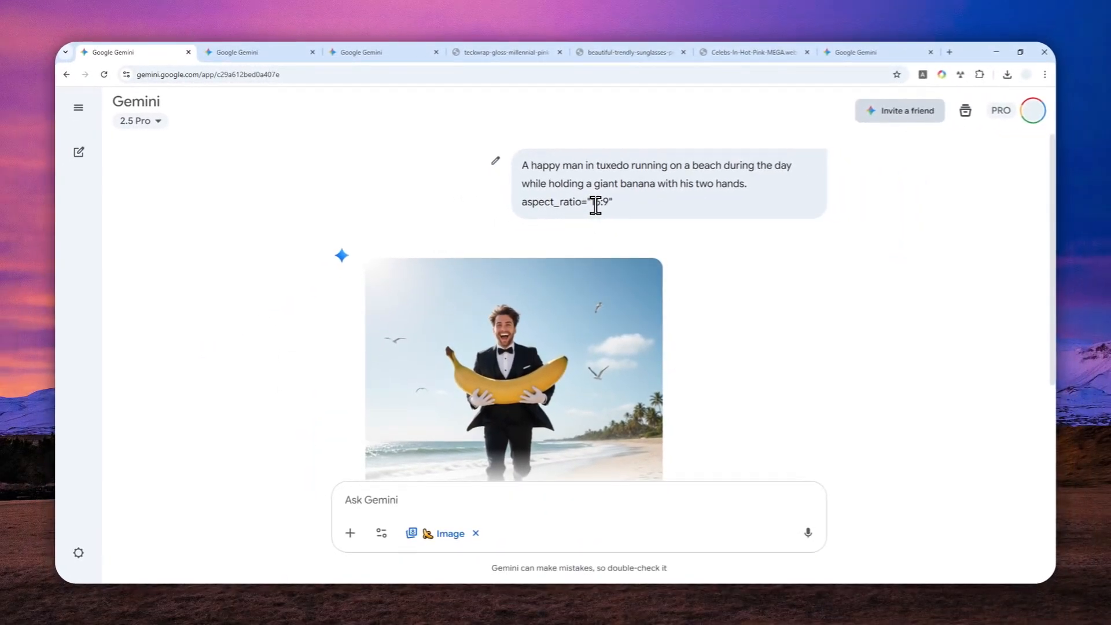
scroll("down", 3)
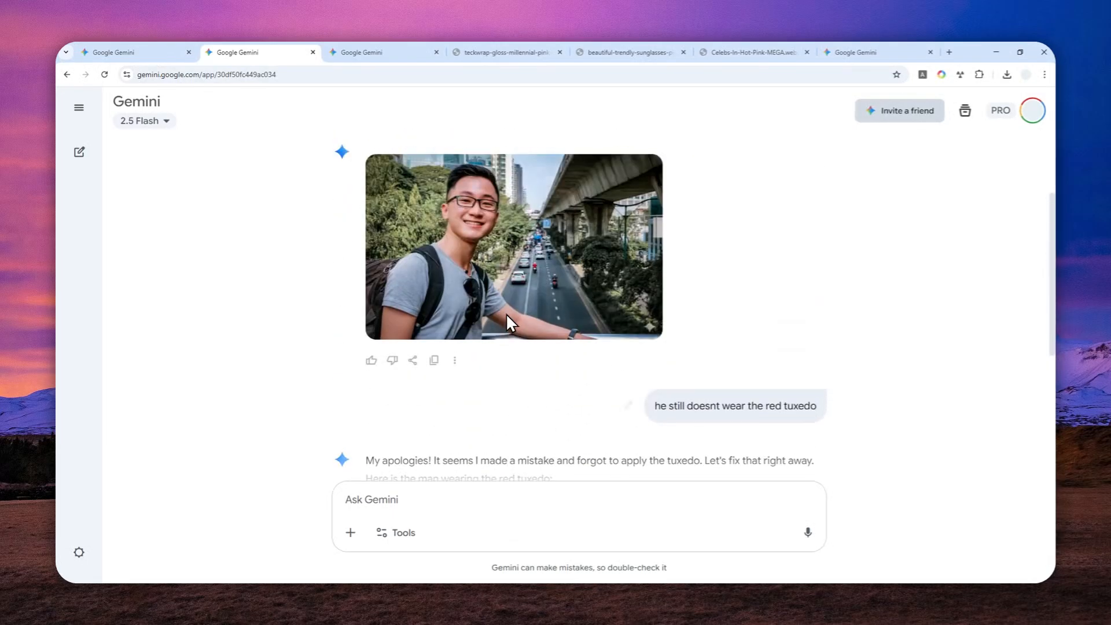
mouse_move(514, 284)
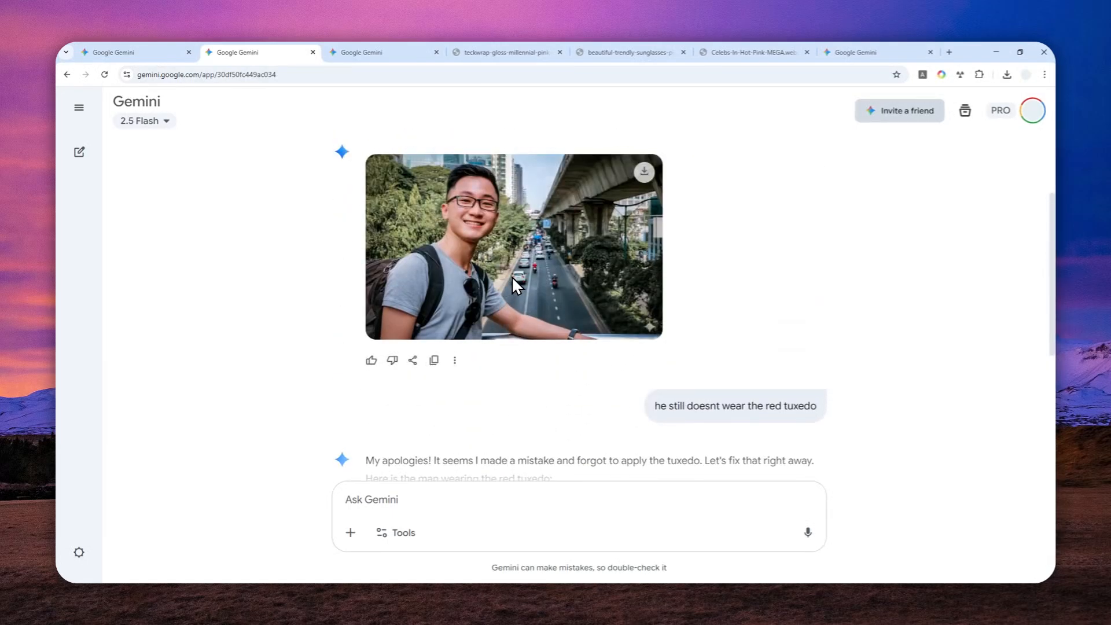
scroll("down", 3)
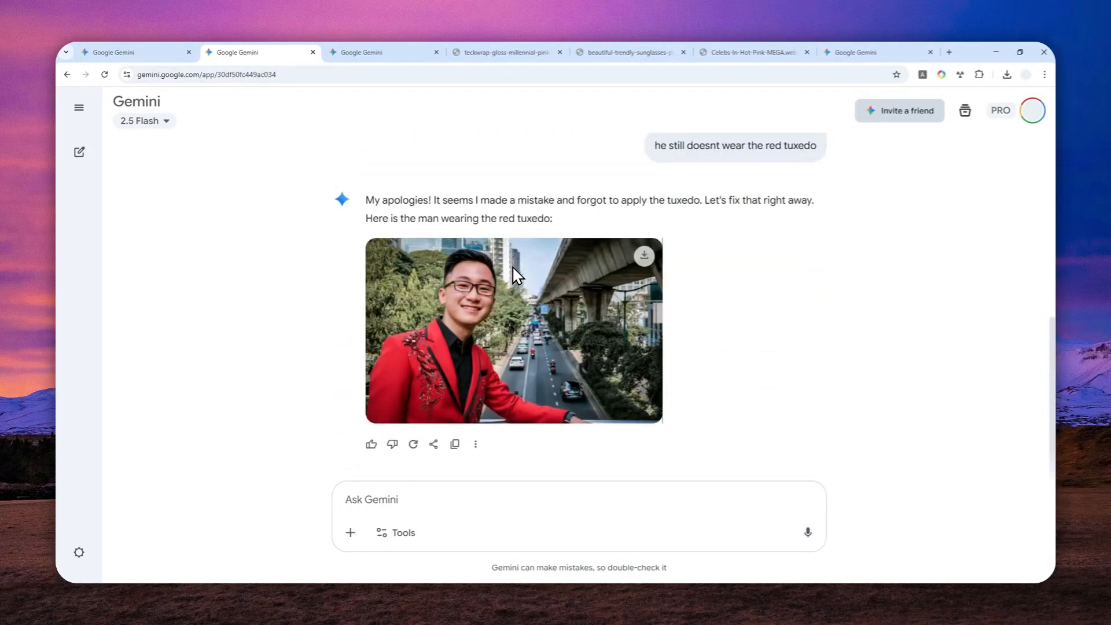
mouse_move(538, 282)
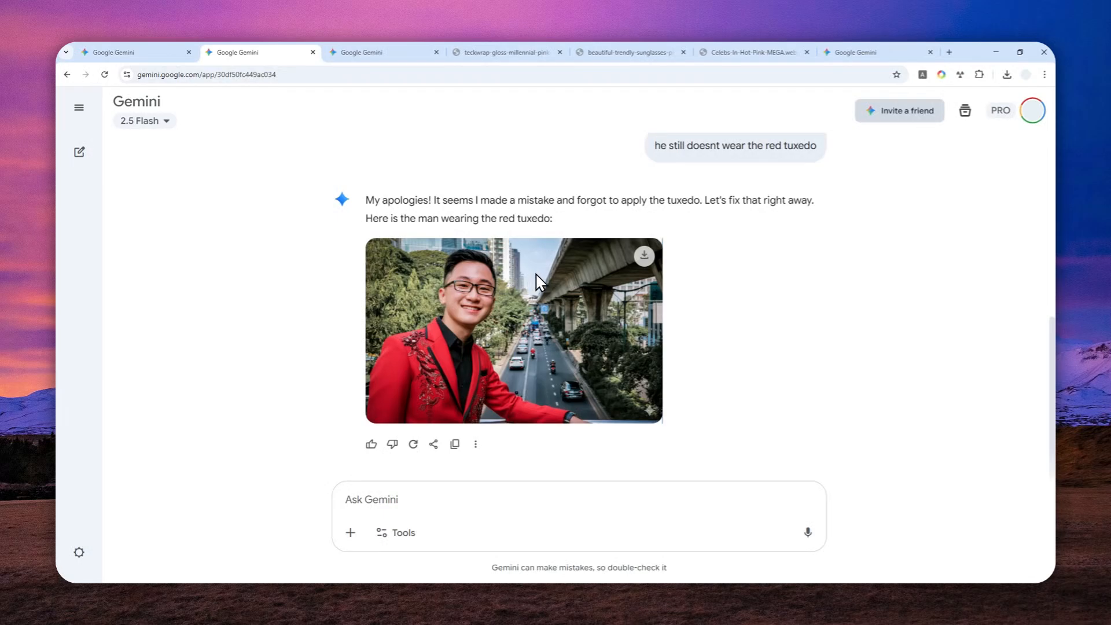
mouse_move(551, 282)
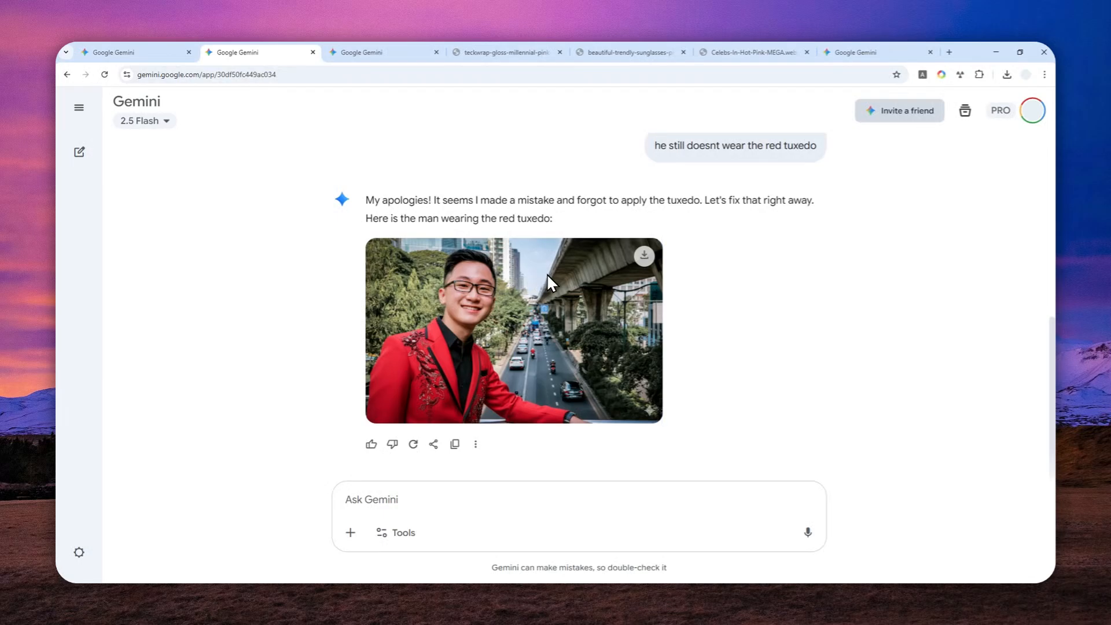
mouse_move(478, 305)
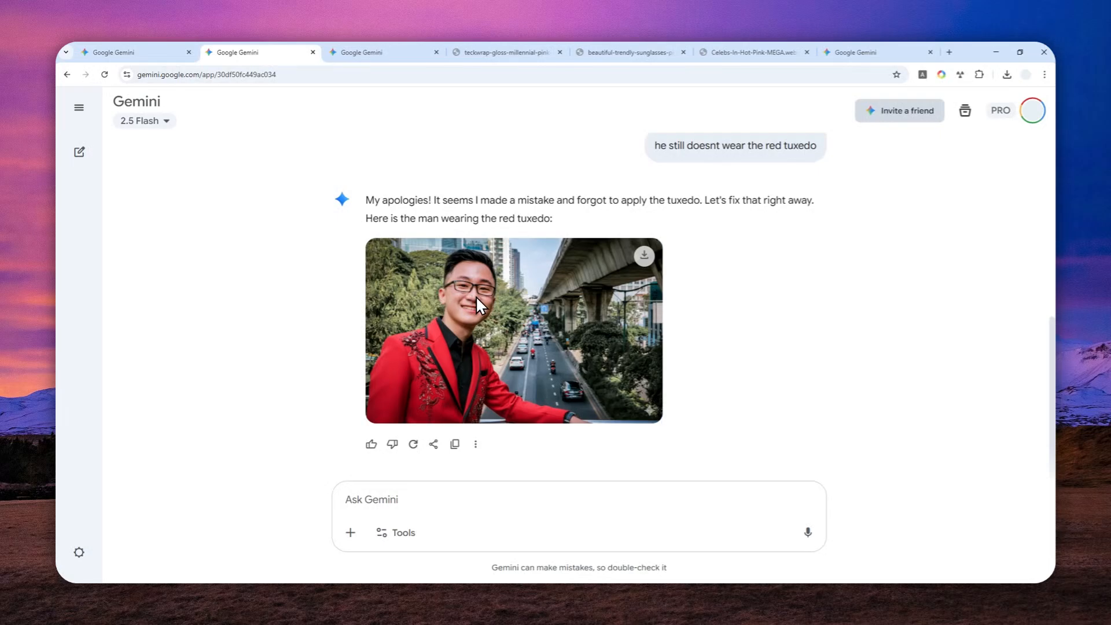
mouse_move(464, 291)
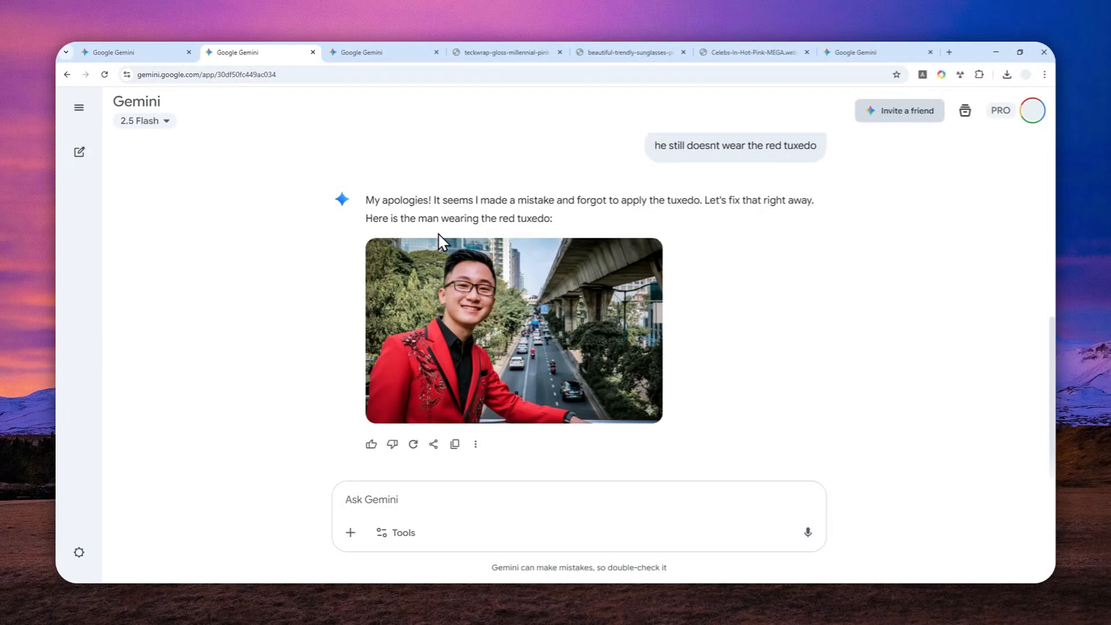
left_click(383, 52)
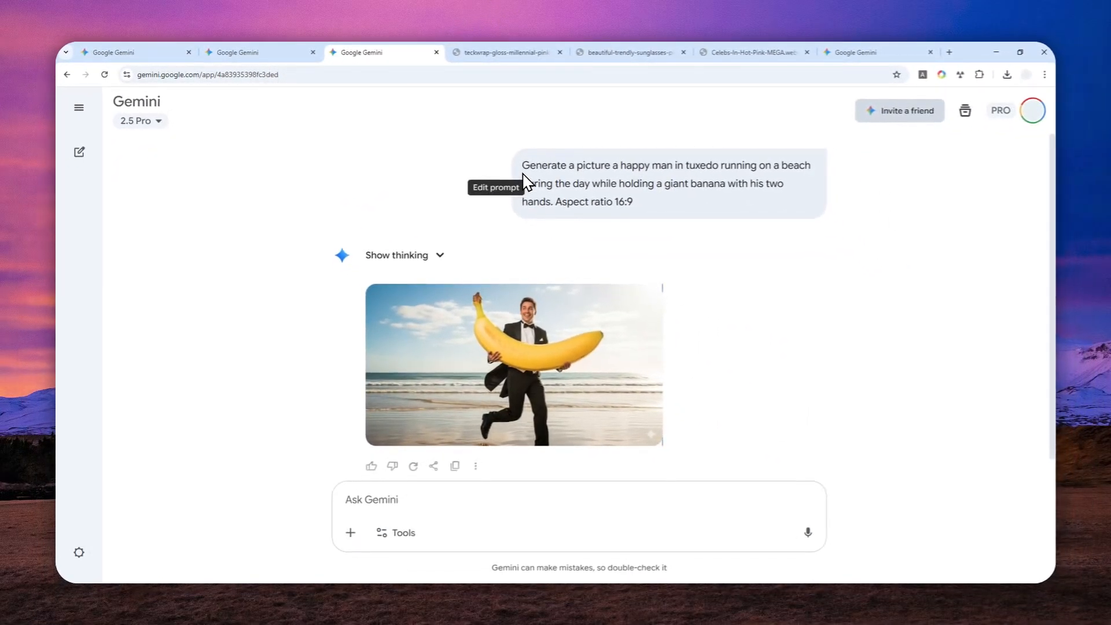
mouse_move(671, 248)
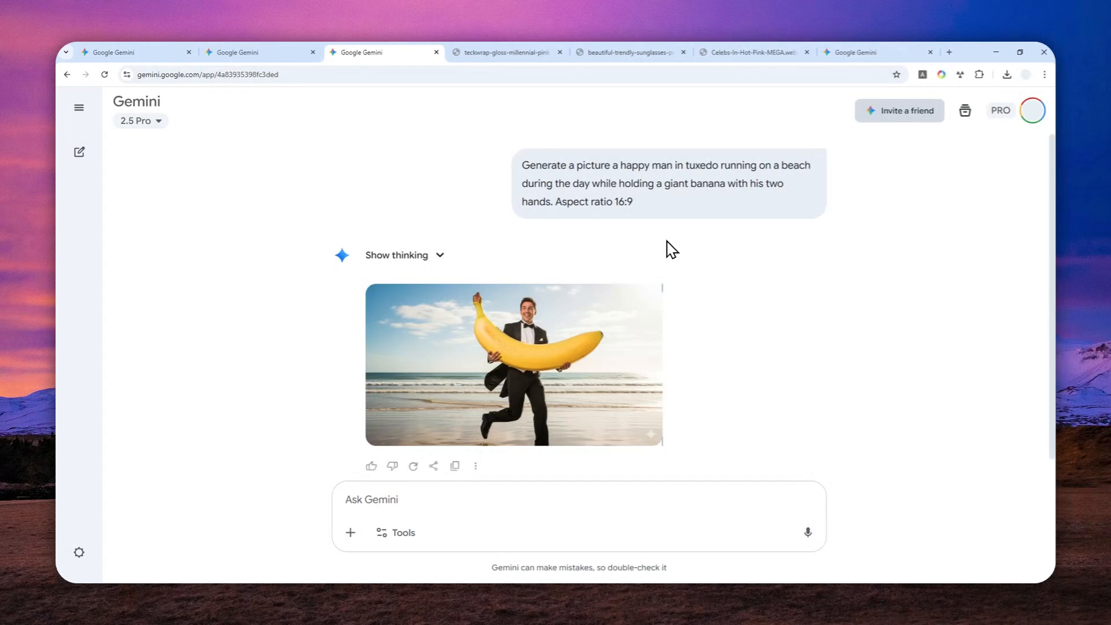
mouse_move(652, 206)
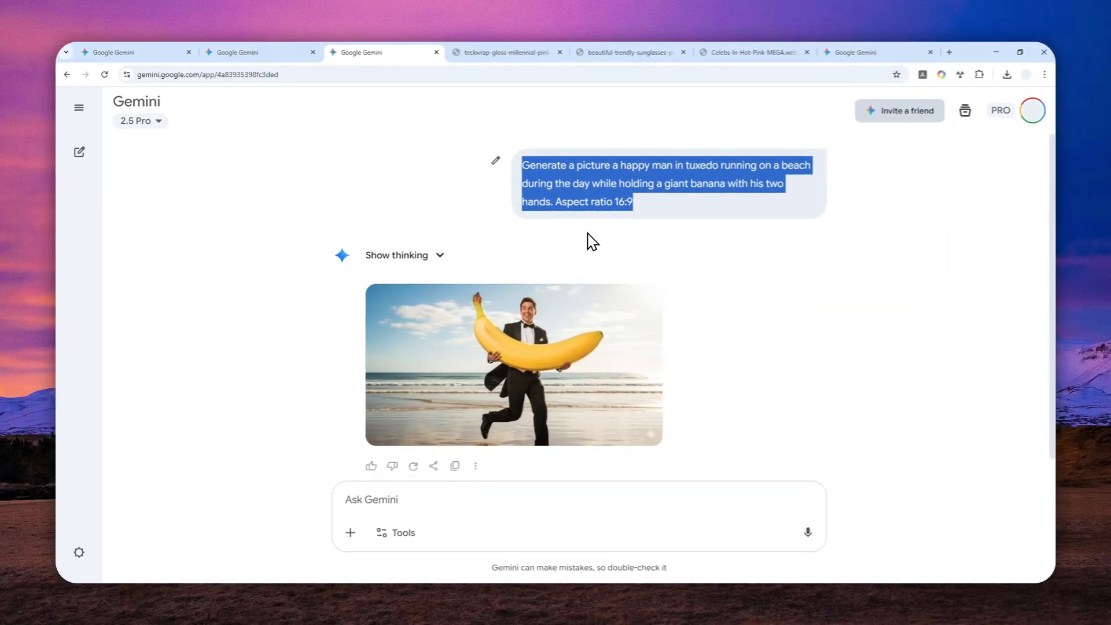
mouse_move(606, 263)
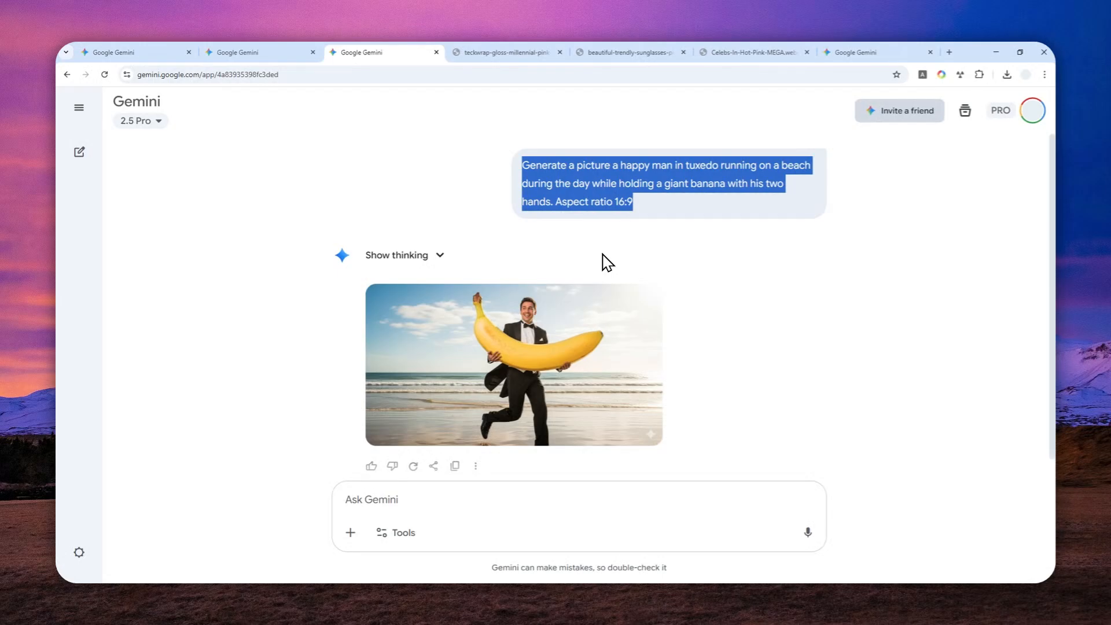
mouse_move(600, 257)
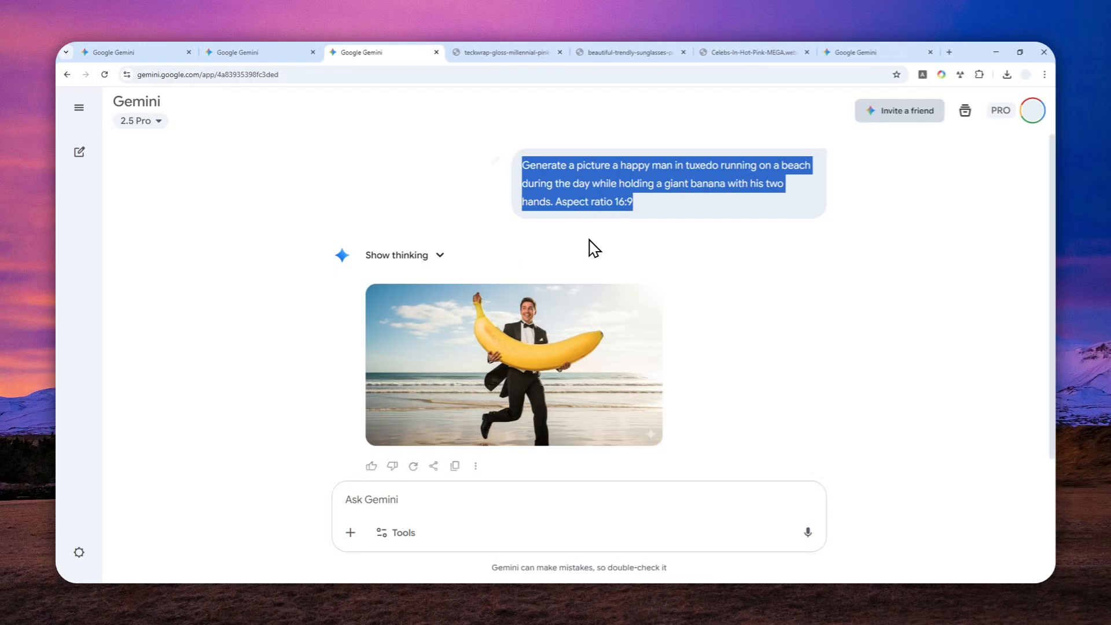
mouse_move(573, 268)
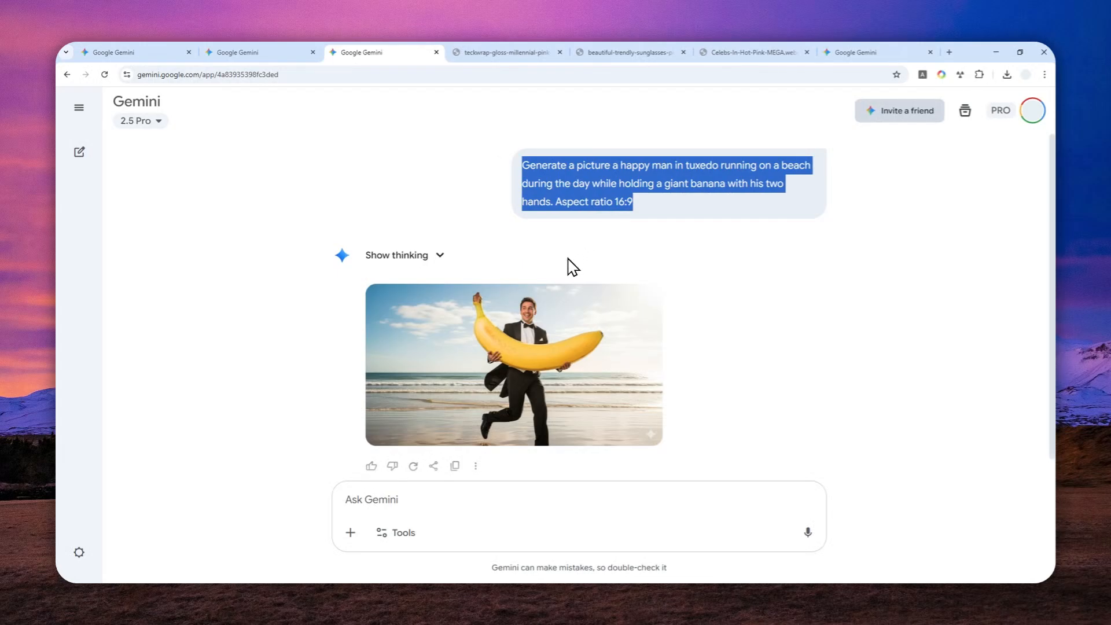
mouse_move(537, 328)
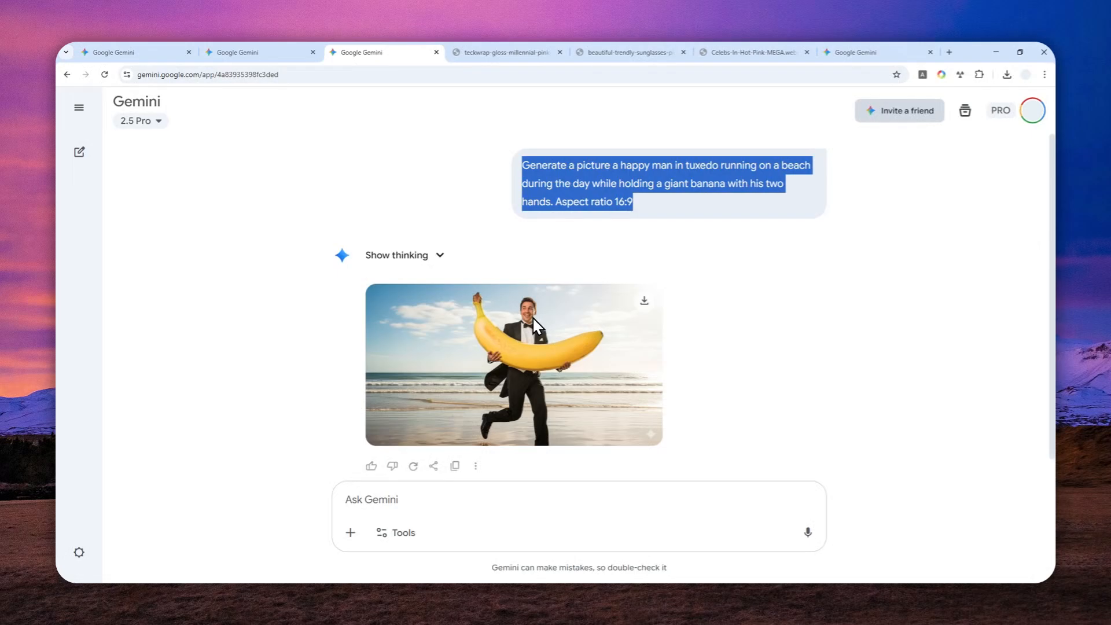
mouse_move(535, 327)
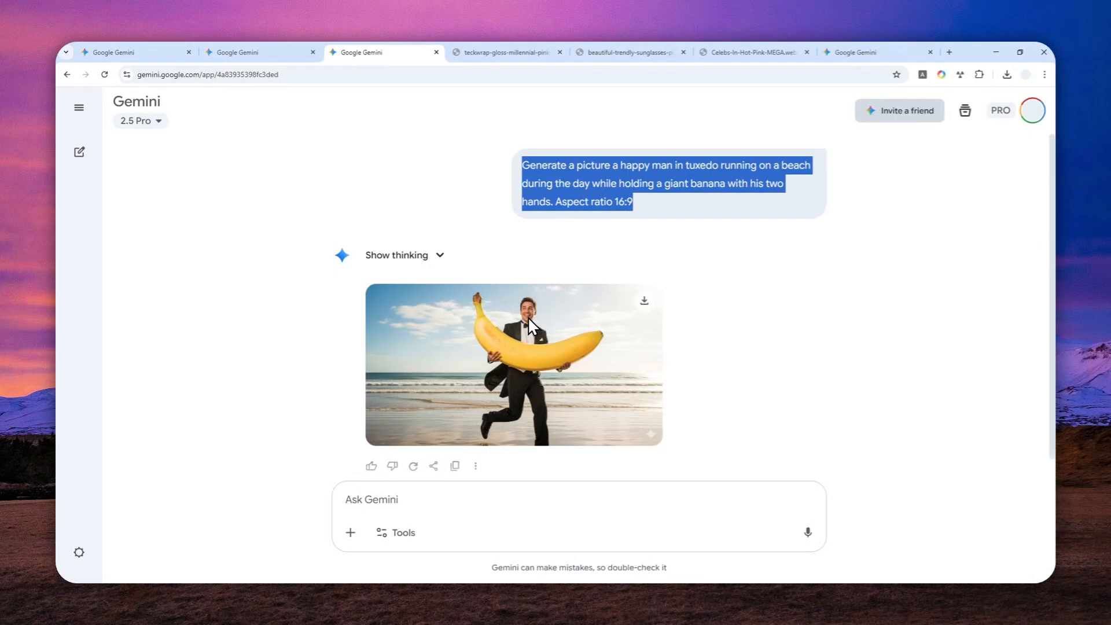
mouse_move(485, 90)
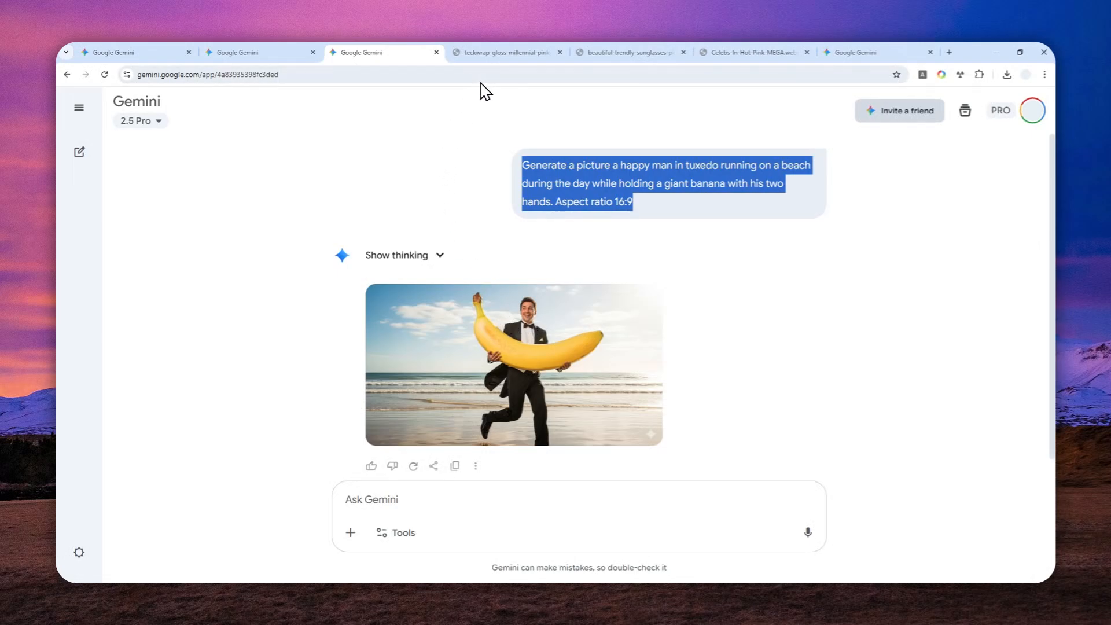
Look through the pink car, pink sunglasses and woman-in-pink photos twice.
left_click(505, 52)
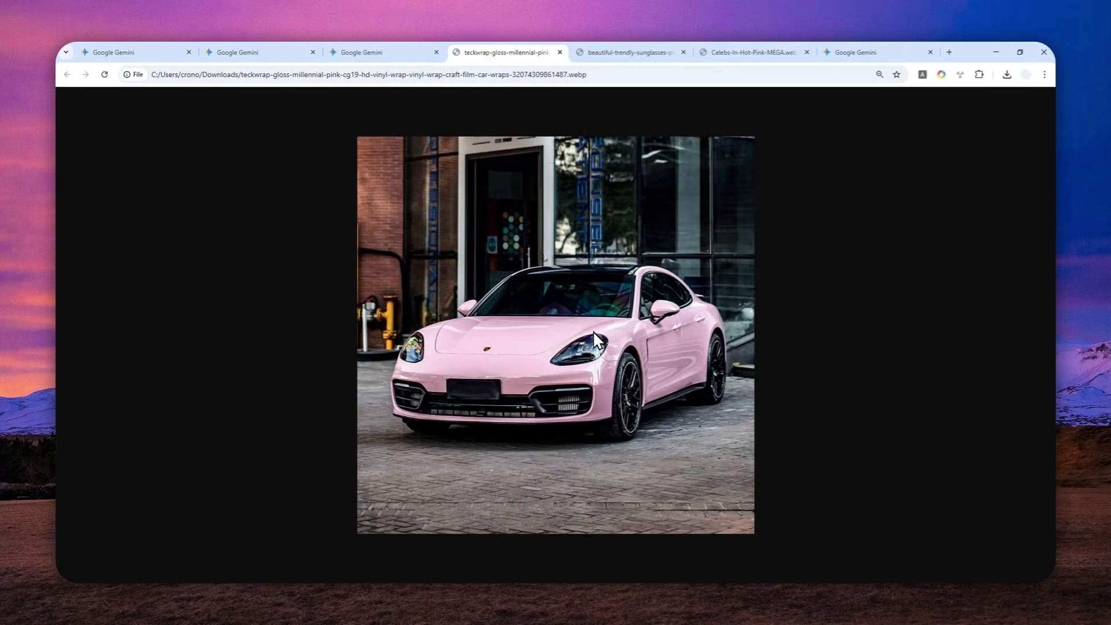
mouse_move(607, 77)
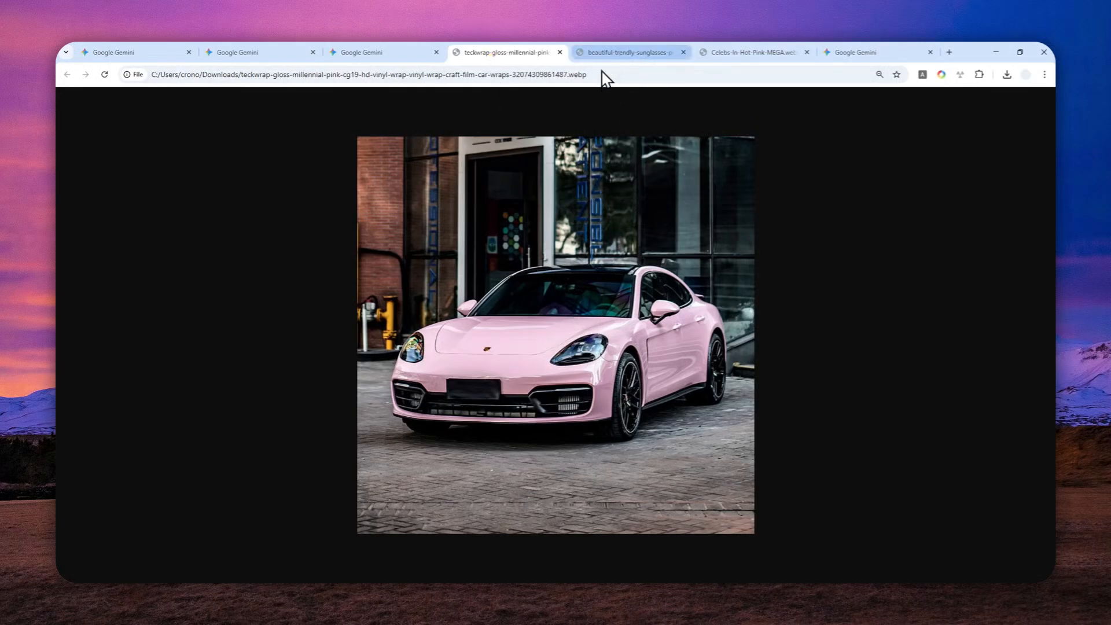
left_click(630, 53)
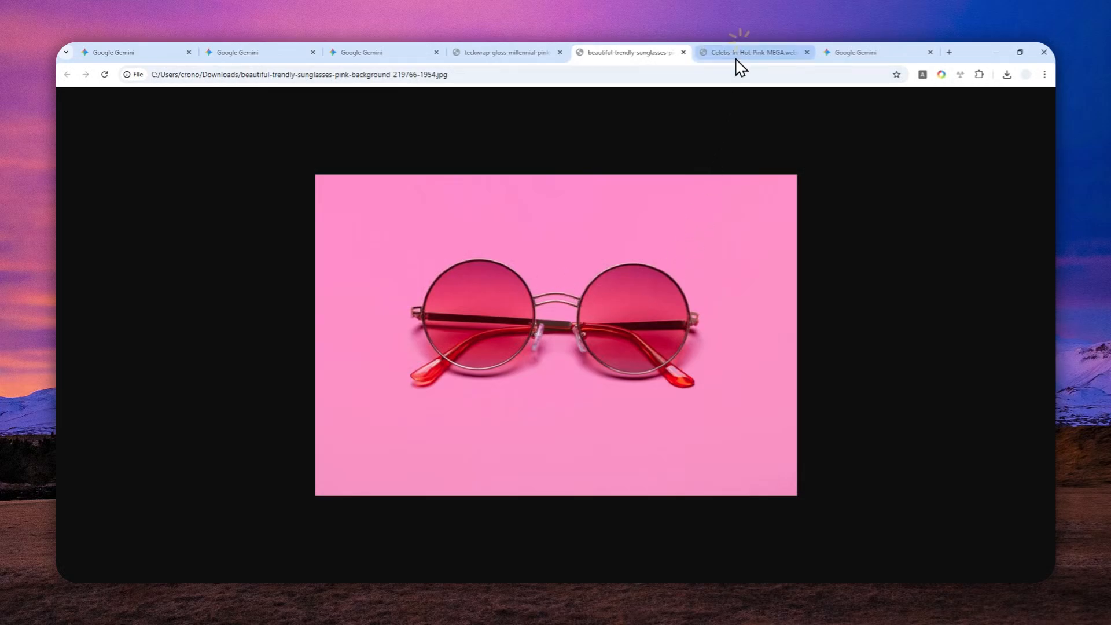
left_click(751, 52)
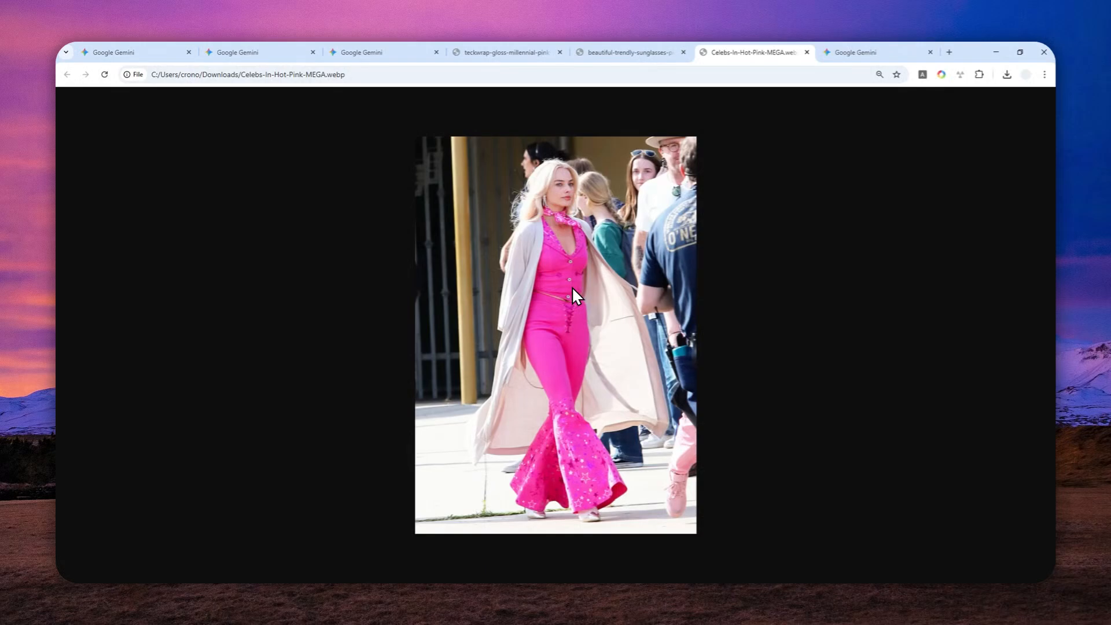
left_click(507, 52)
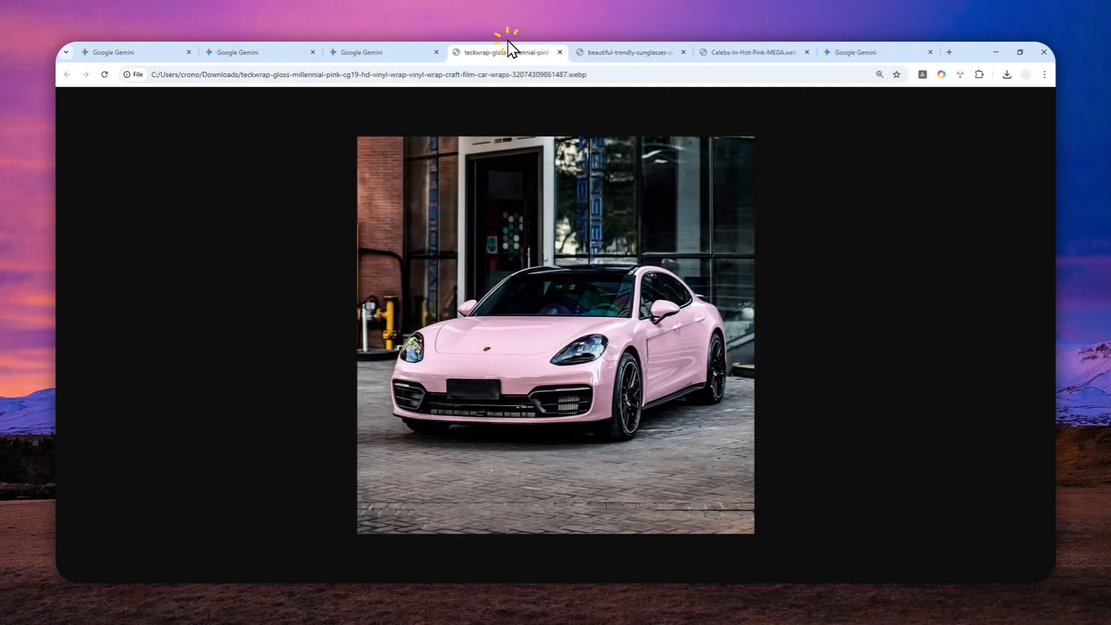
left_click(629, 52)
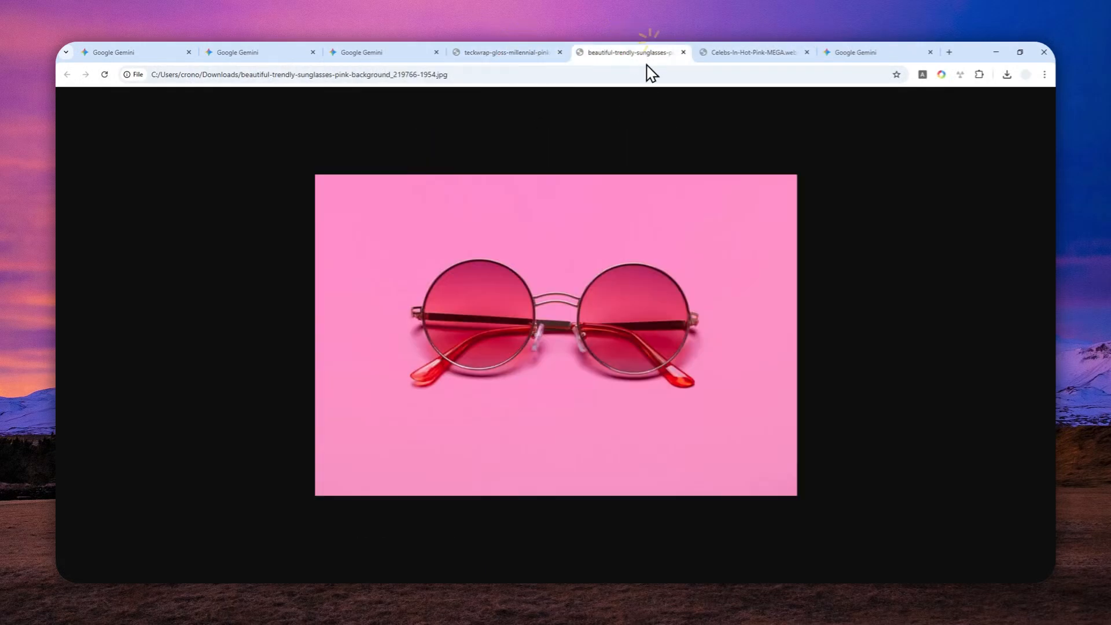
mouse_move(633, 208)
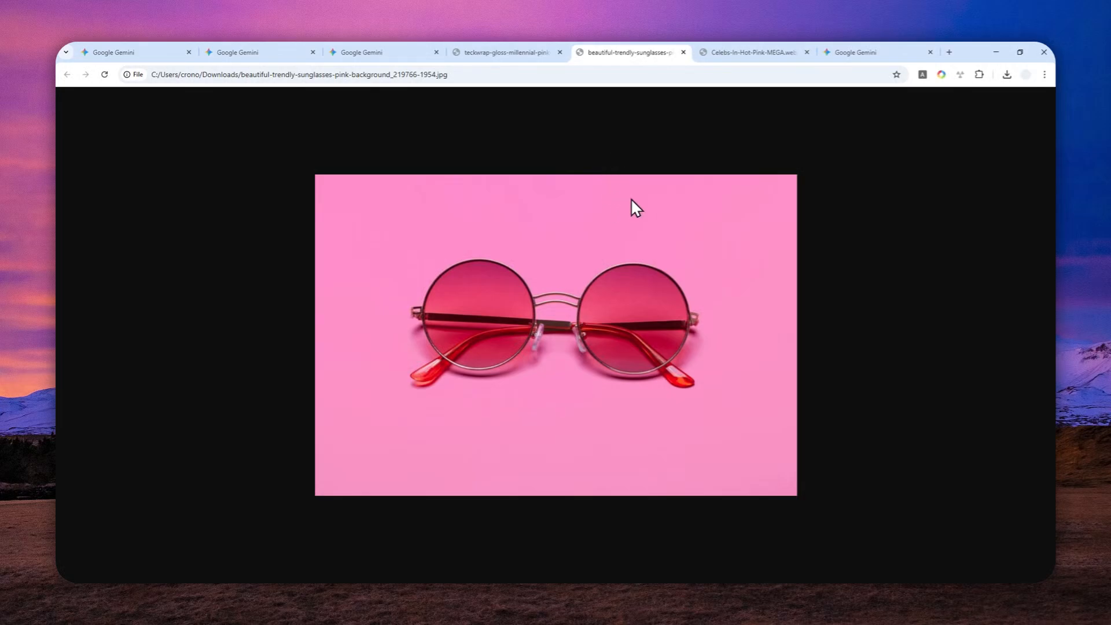
left_click(751, 52)
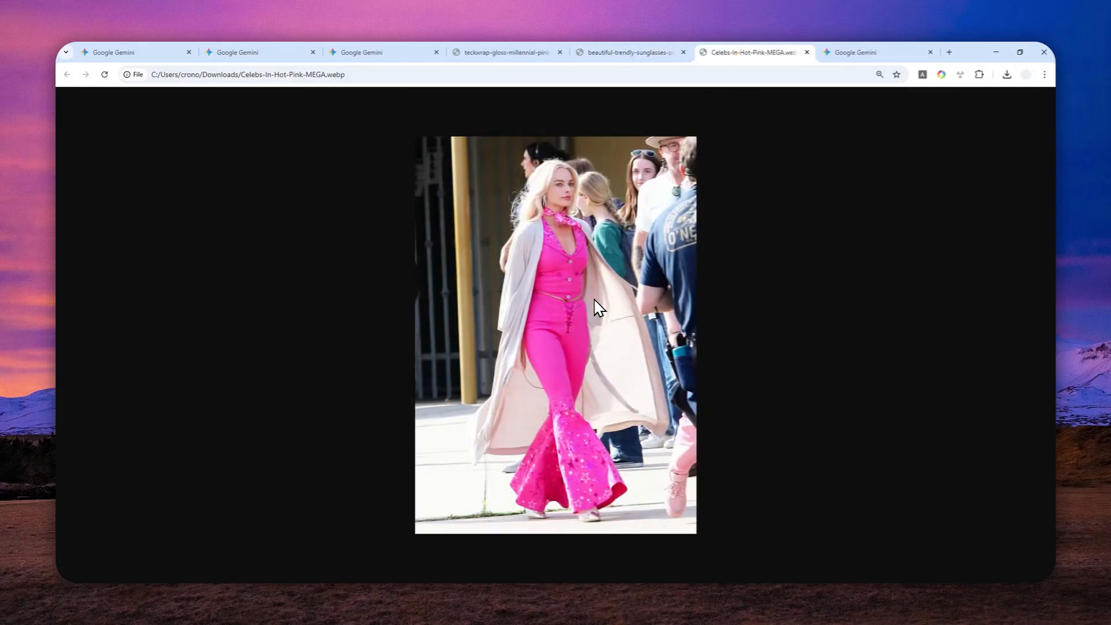
mouse_move(655, 227)
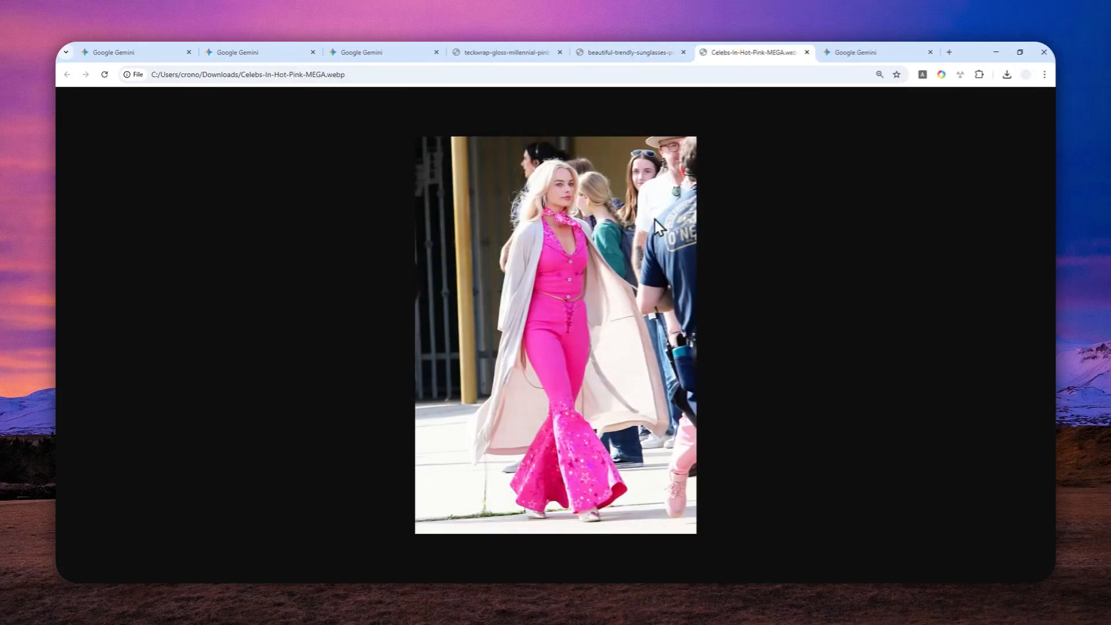
Send the prepared prompt with the three pink pictures in the Gemini chat.
left_click(877, 52)
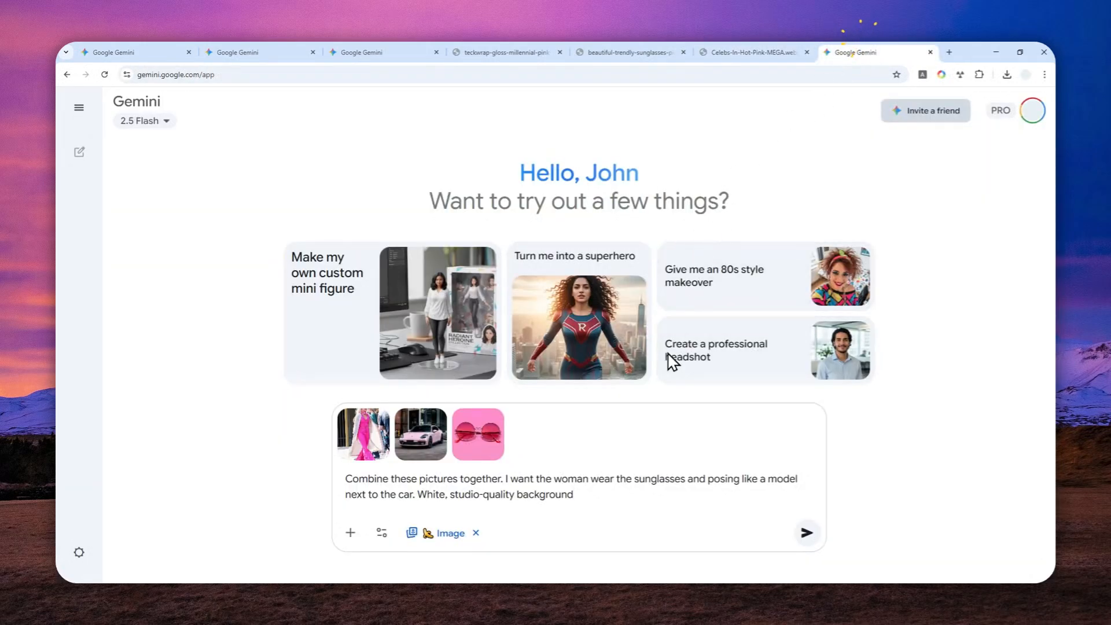
mouse_move(602, 487)
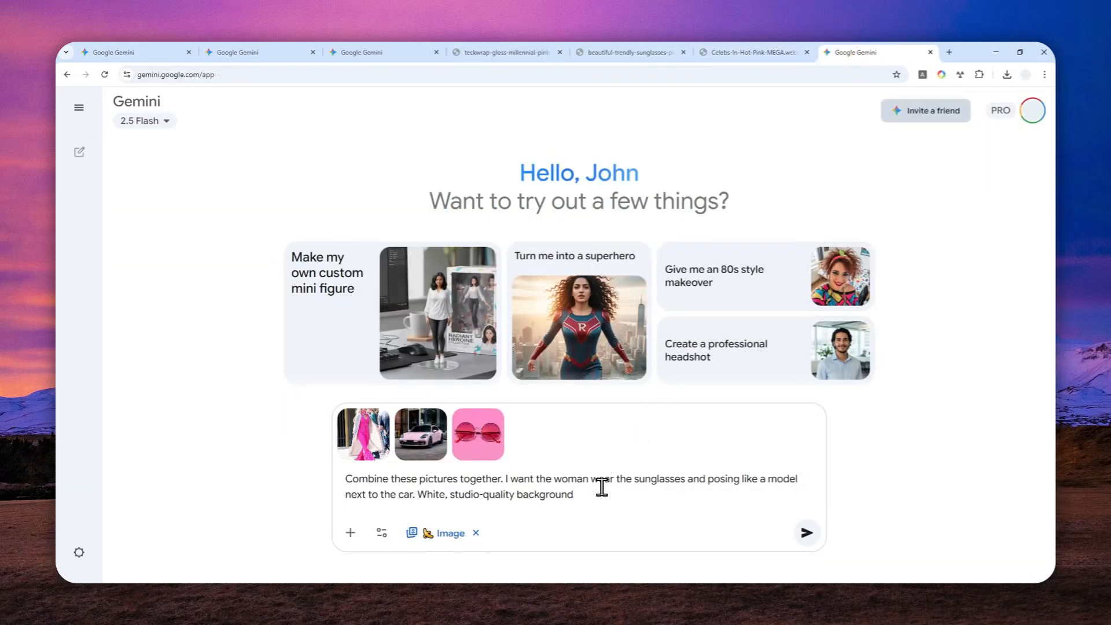
mouse_move(655, 501)
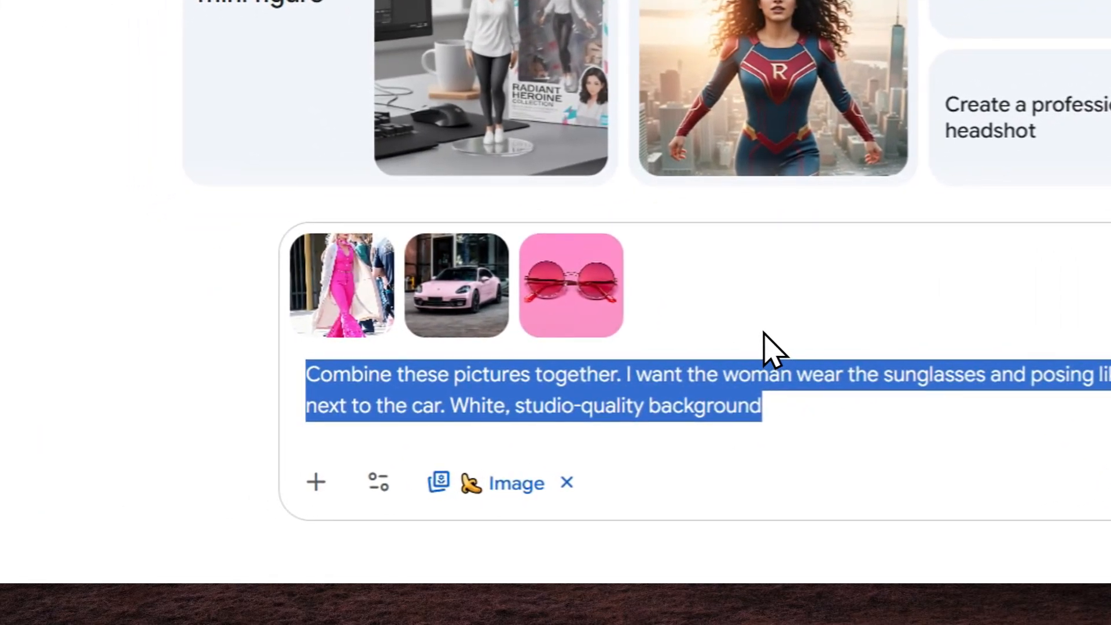
mouse_move(767, 482)
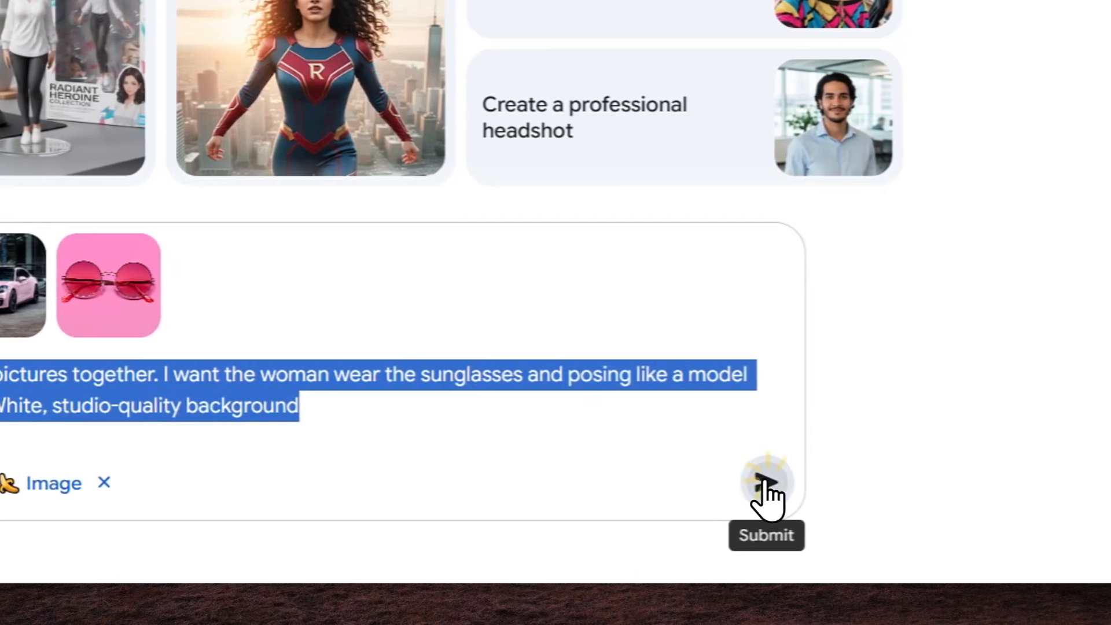
left_click(767, 482)
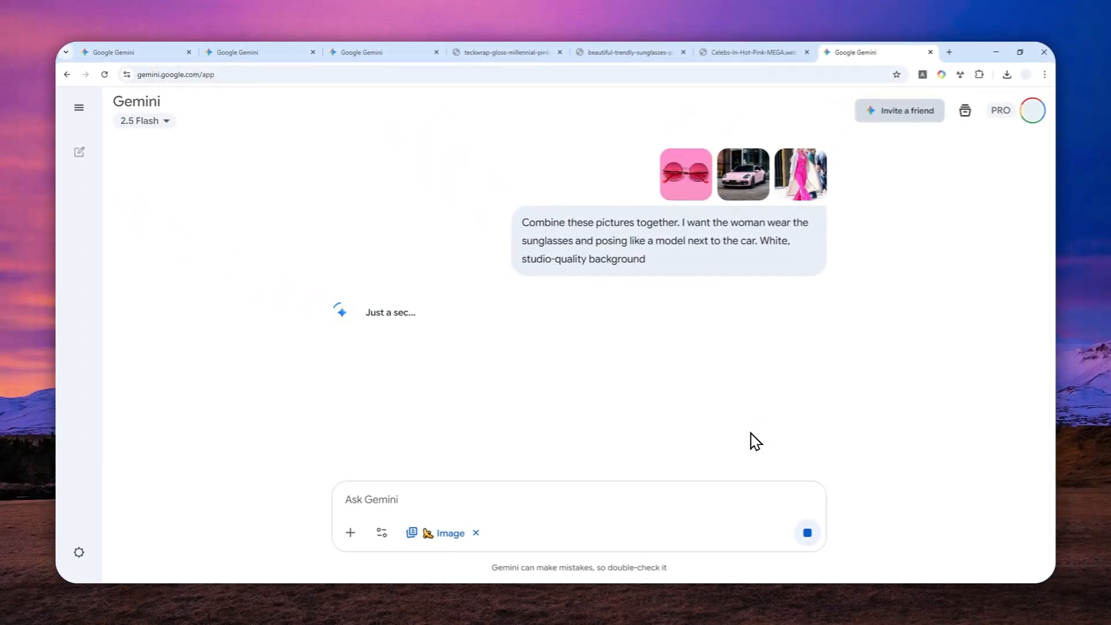
mouse_move(706, 340)
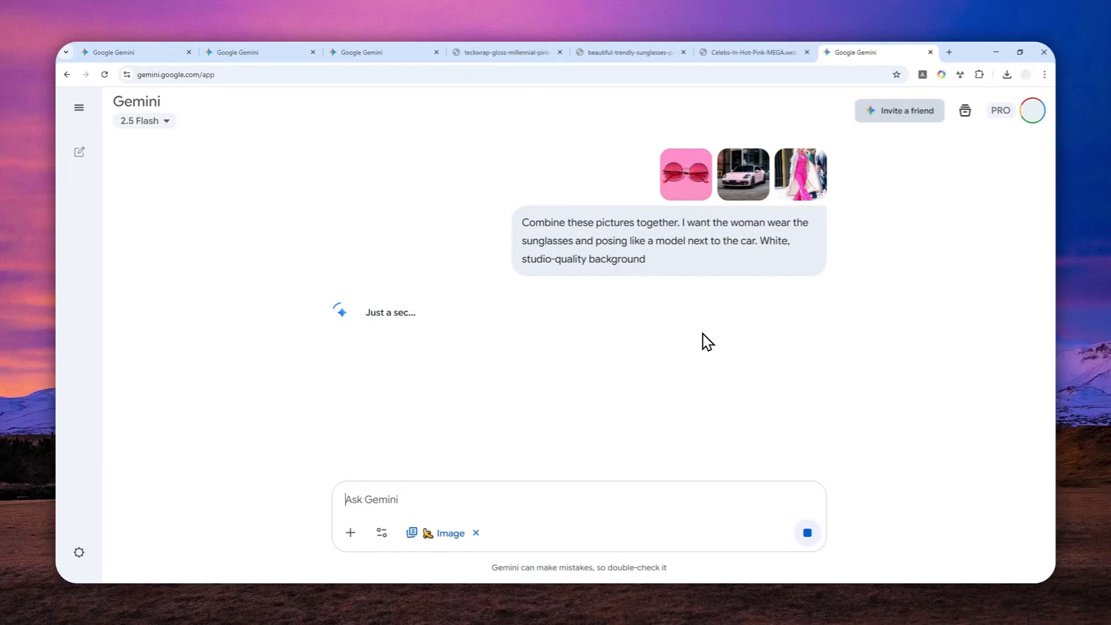
mouse_move(717, 340)
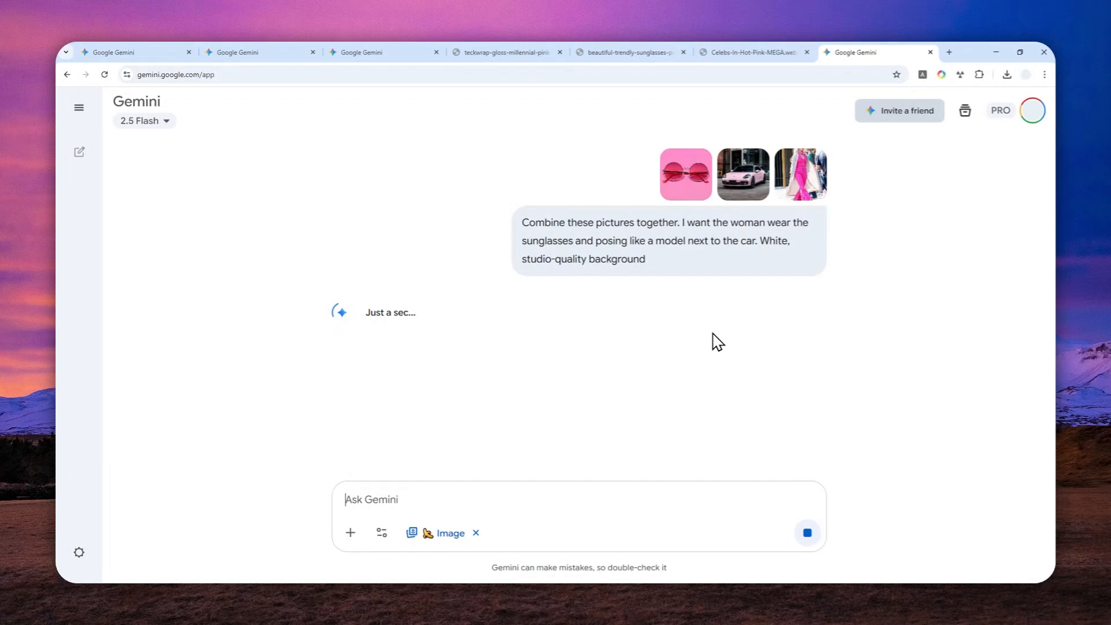
mouse_move(692, 204)
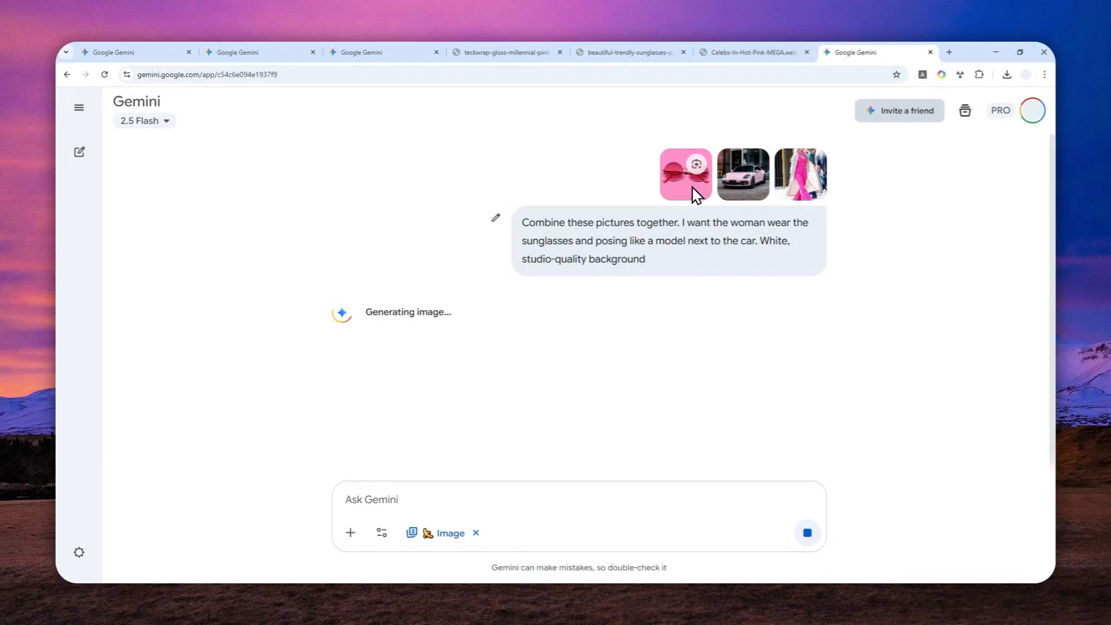
mouse_move(704, 196)
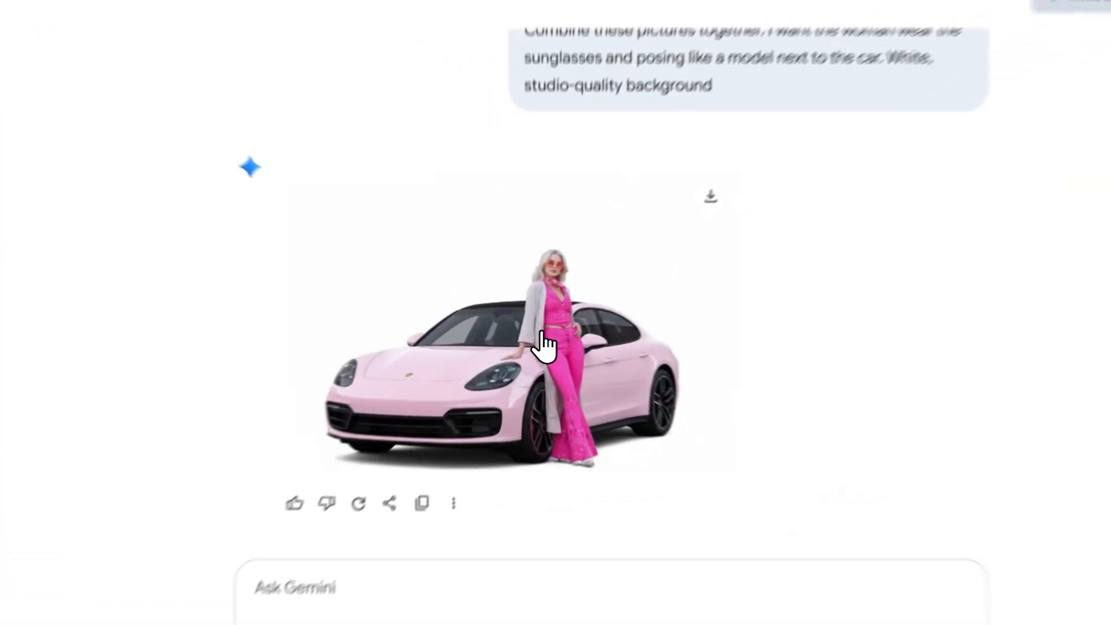
View the generated woman-and-car picture full size and download it.
left_click(546, 347)
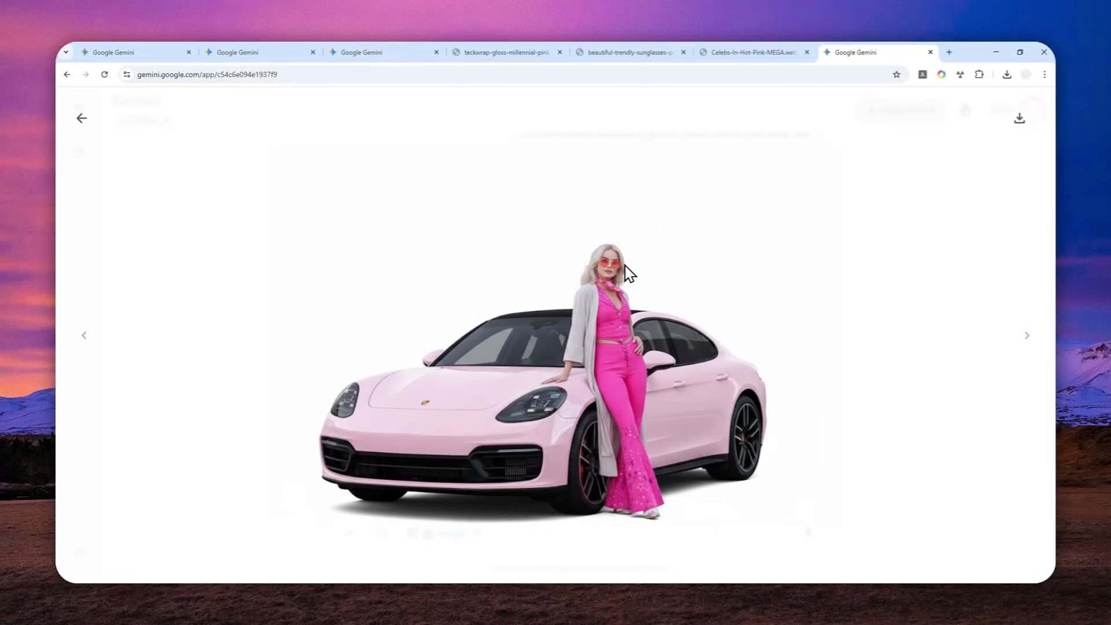
left_click(1006, 74)
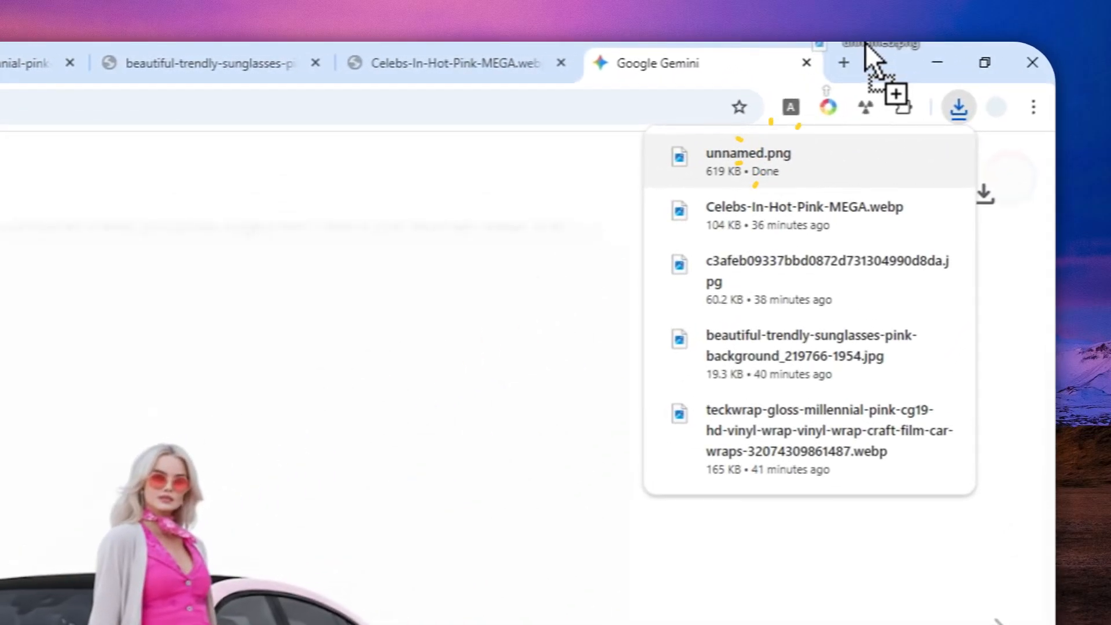
Check the downloaded unnamed.png in its own tab, then go to a fresh Gemini chat.
left_click(748, 153)
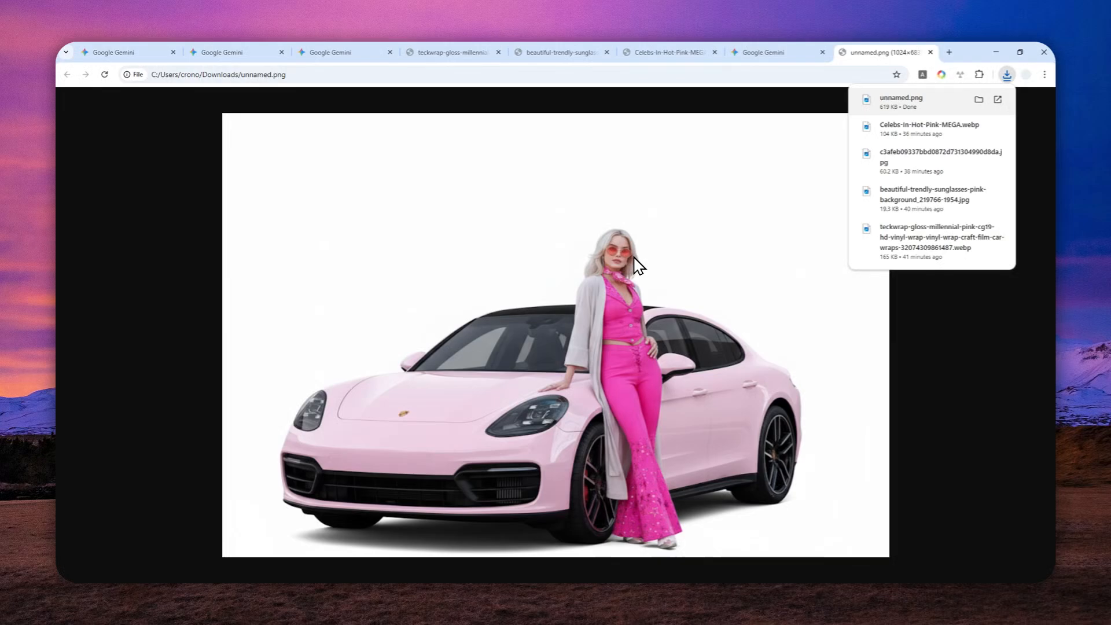
mouse_move(762, 188)
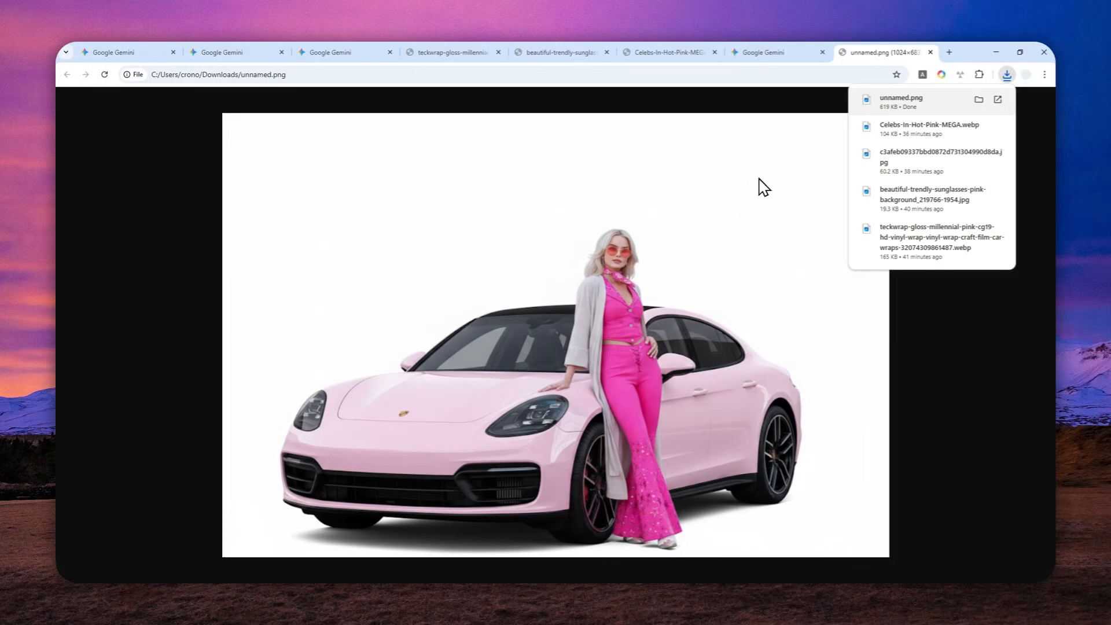
left_click(948, 53)
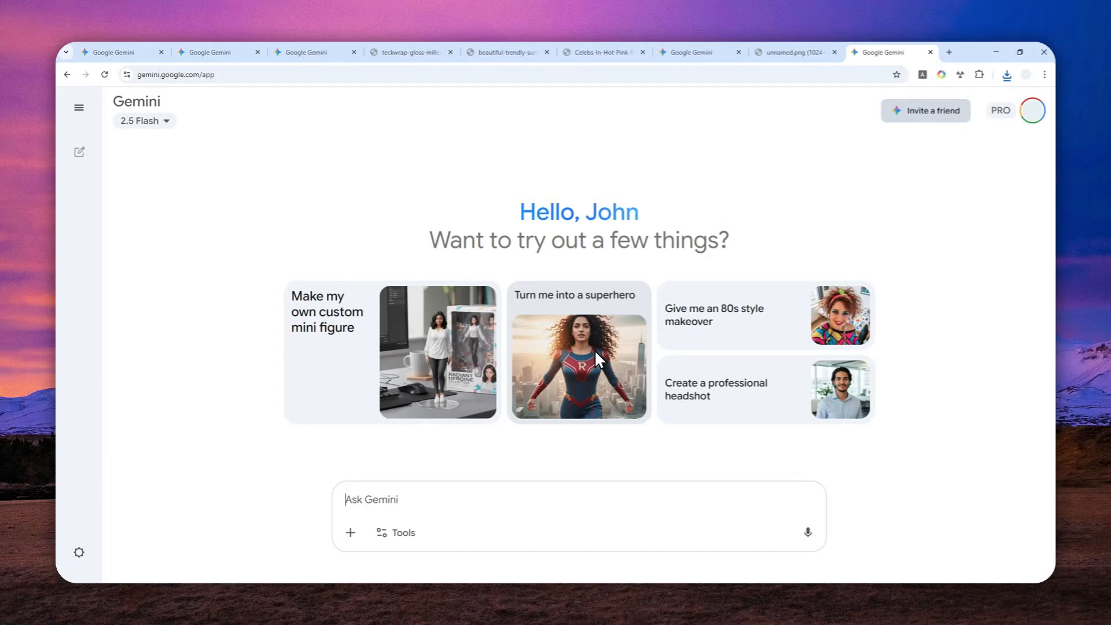
mouse_move(584, 380)
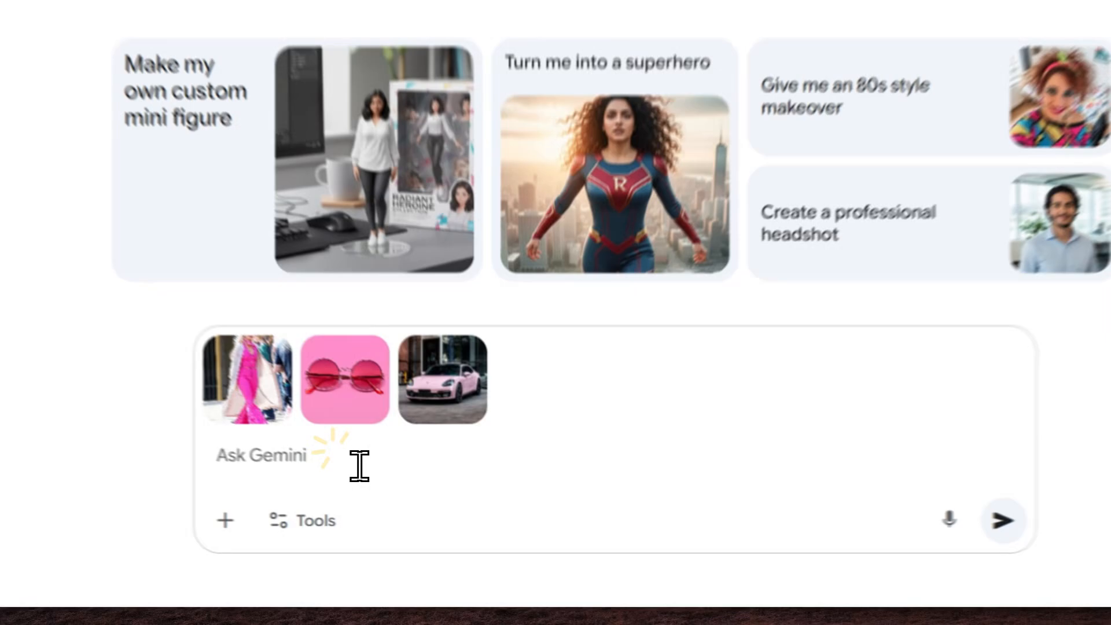
Send the combine prompt with image generation enabled and the pictures reordered.
type("Combine these pictures together. I want the woman wear the sunglasses and posing like a model next to the car. White, studio-quality background")
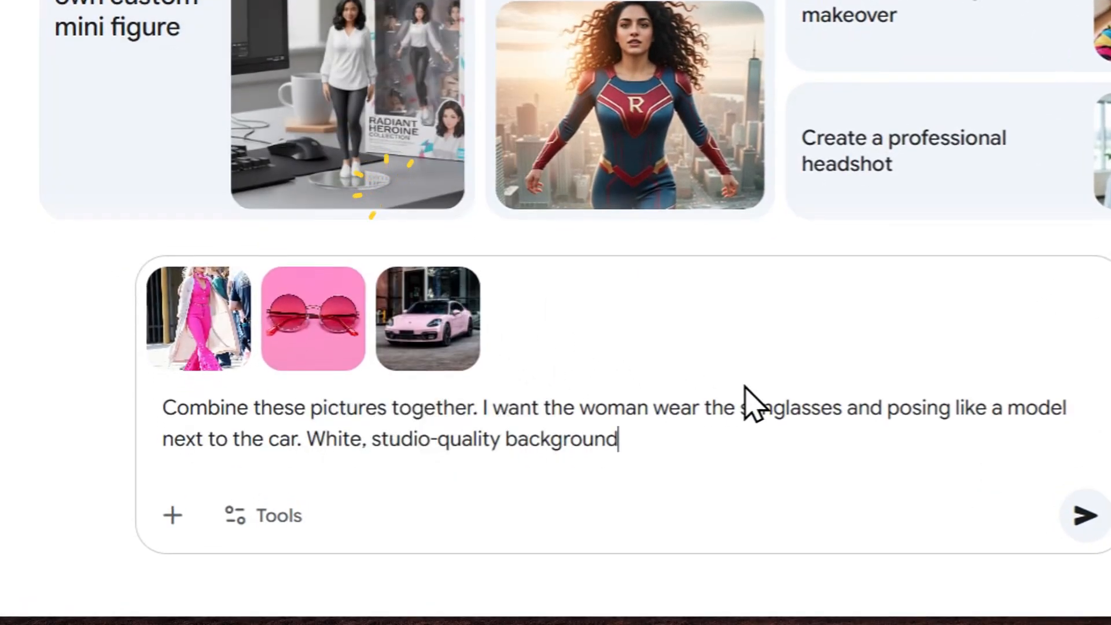
left_click(279, 515)
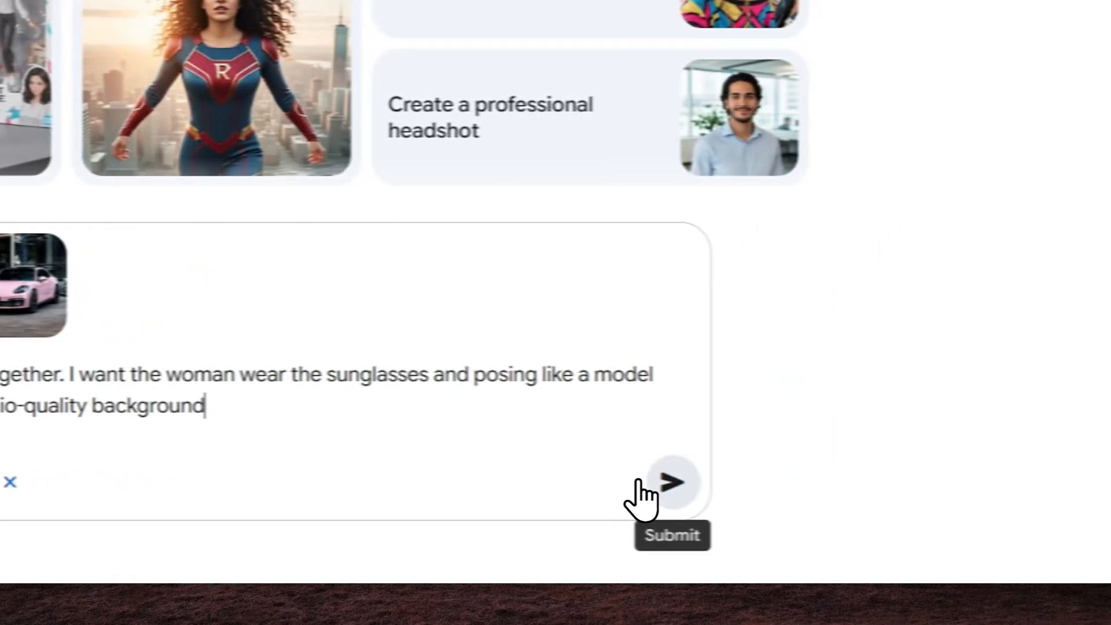
left_click(670, 481)
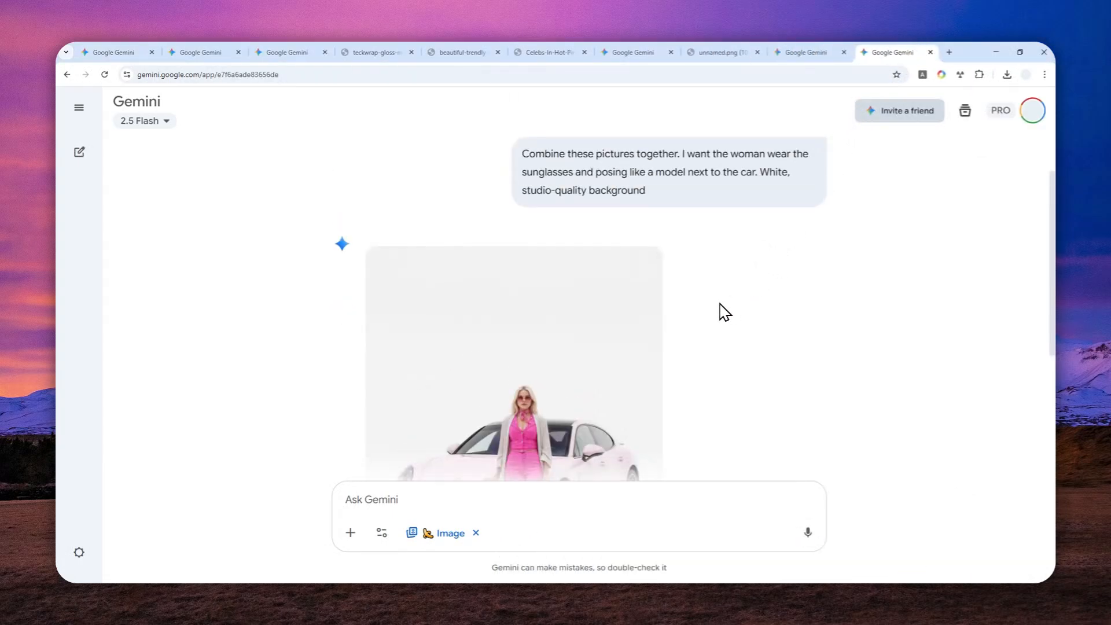
scroll("down", 3)
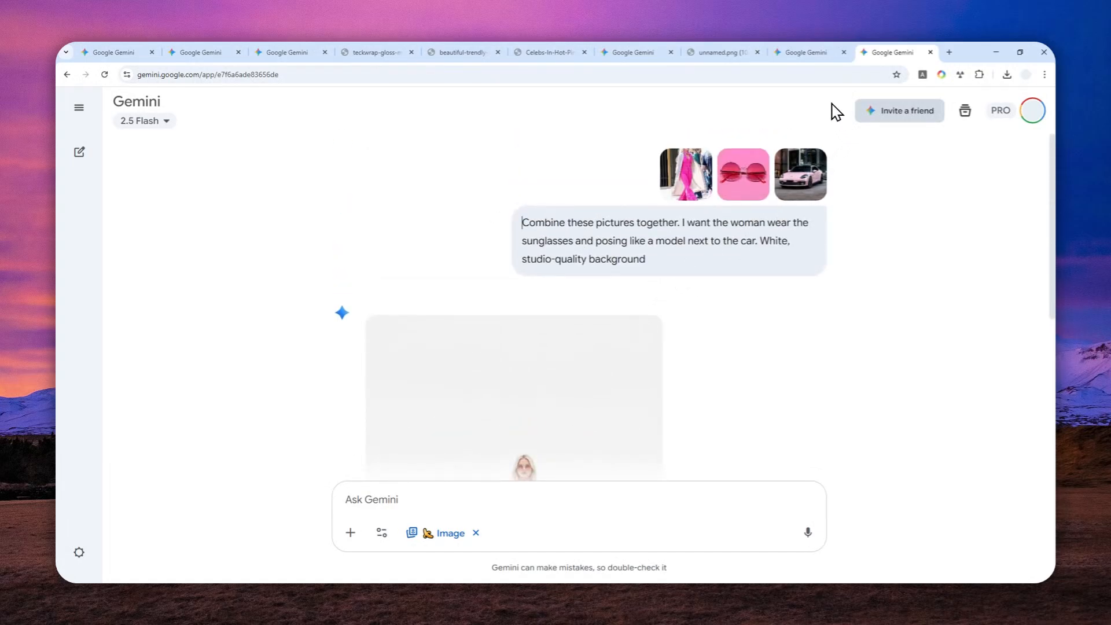
Go to the chat where the car photo was uploaded first.
left_click(807, 532)
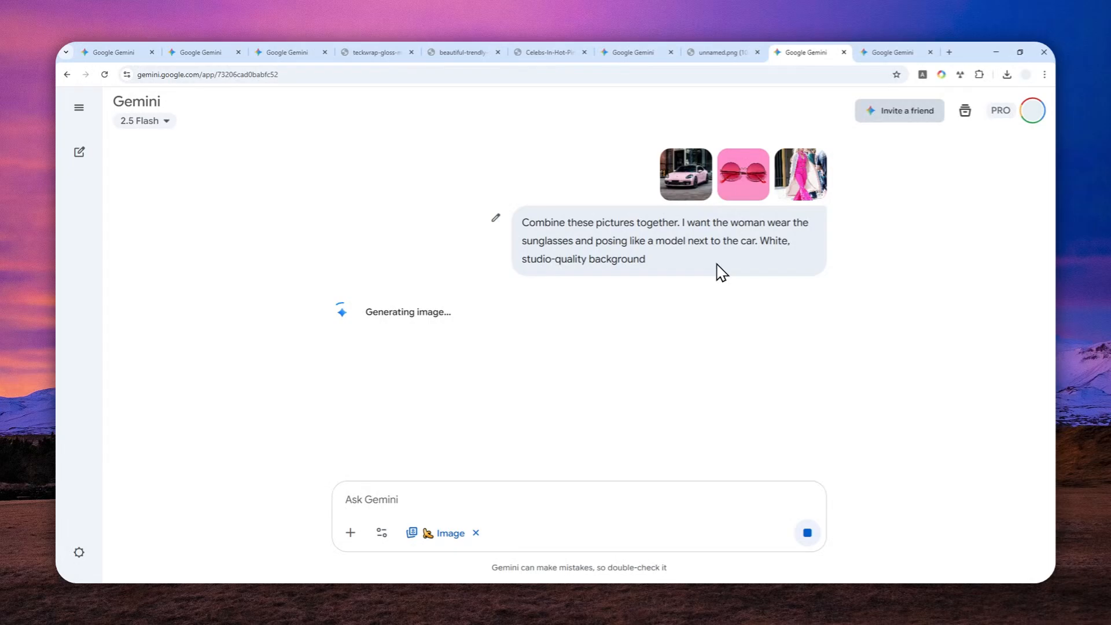
mouse_move(659, 263)
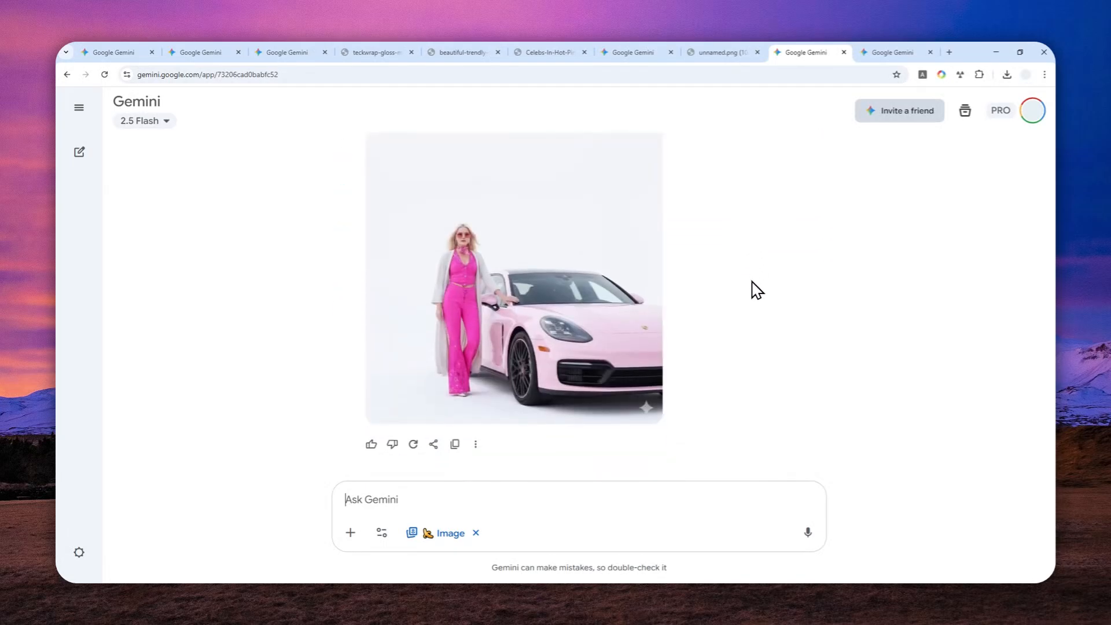
mouse_move(756, 308)
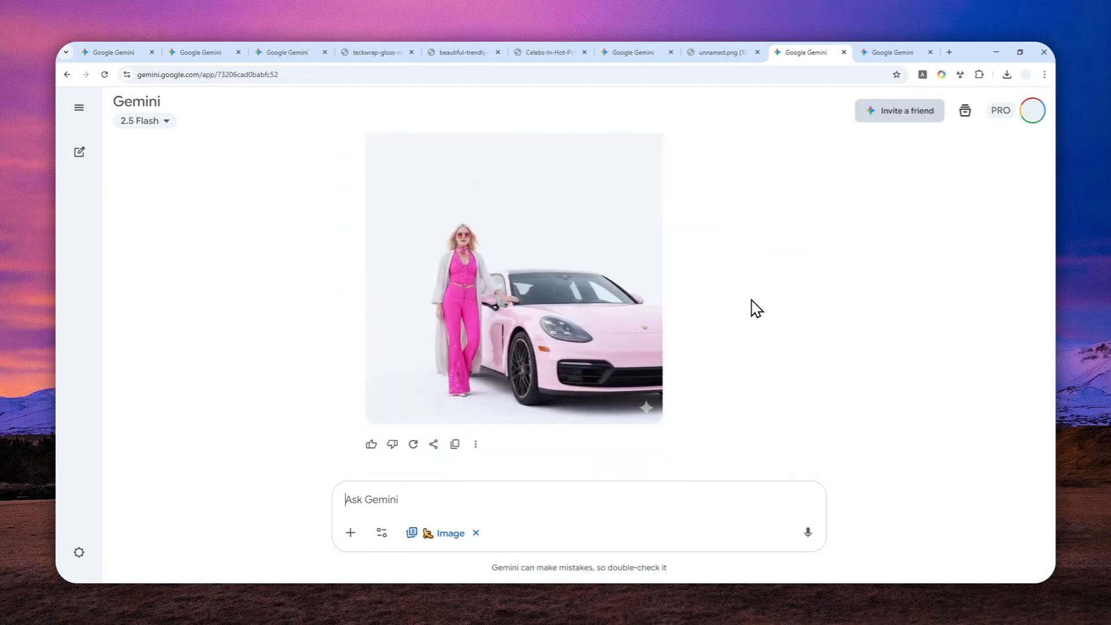